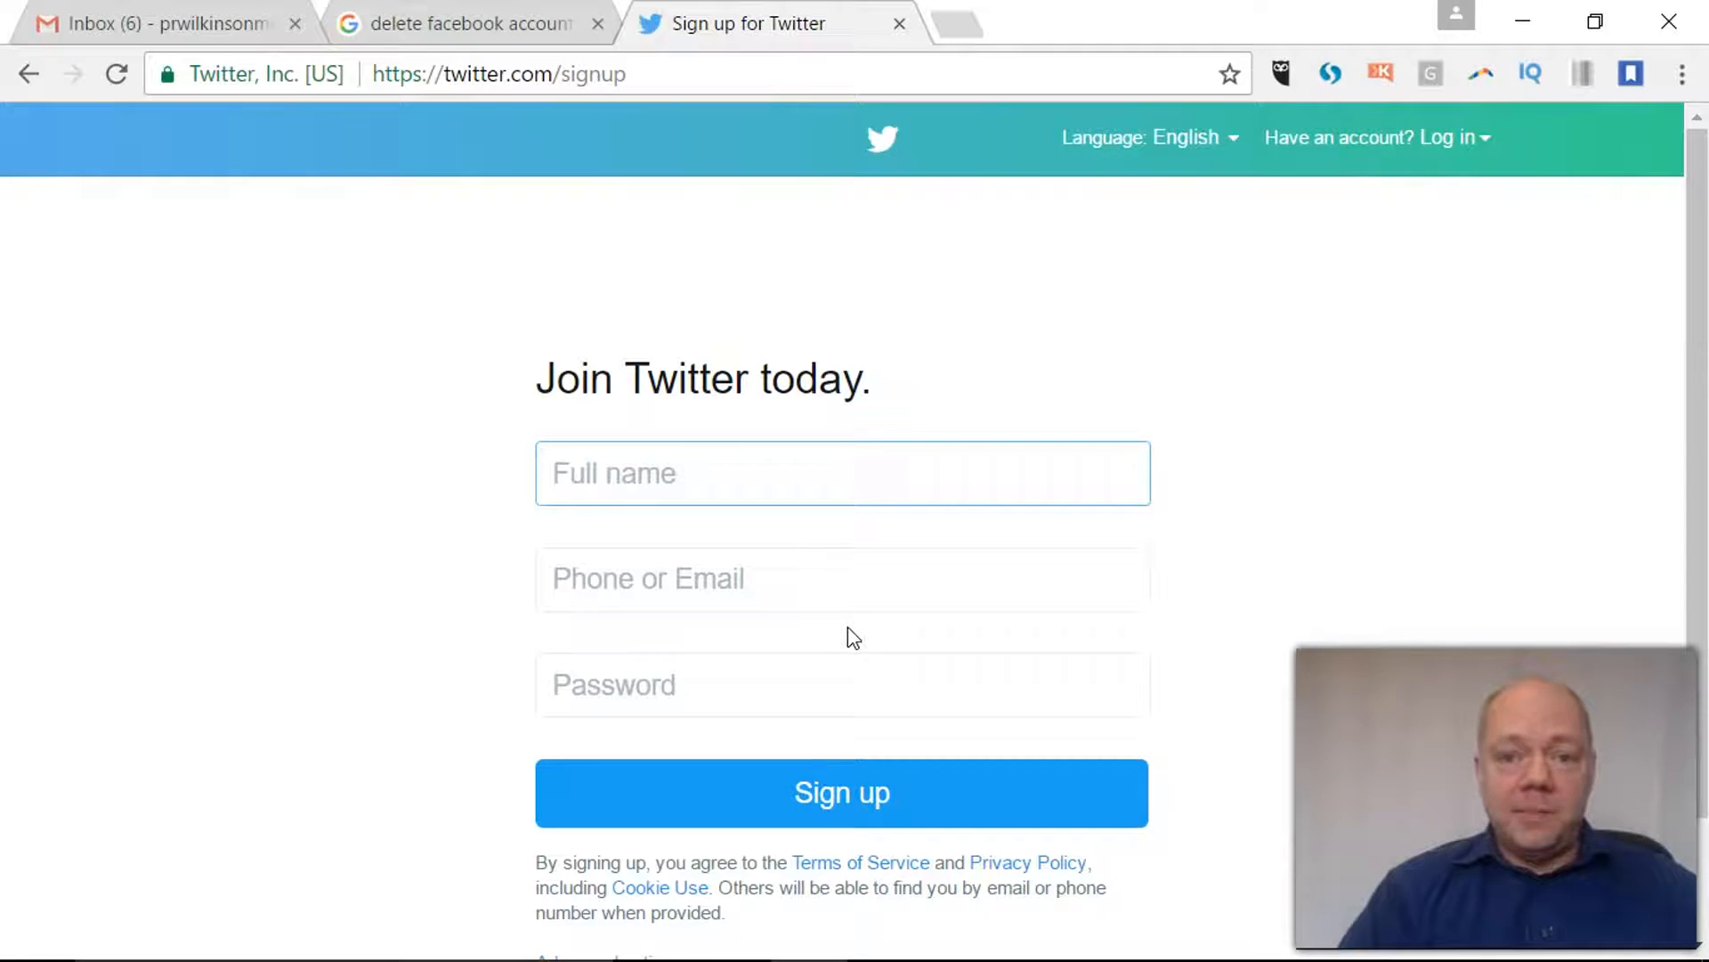
Return to the Twitter home page from the empty sign-up form.
left_click(842, 472)
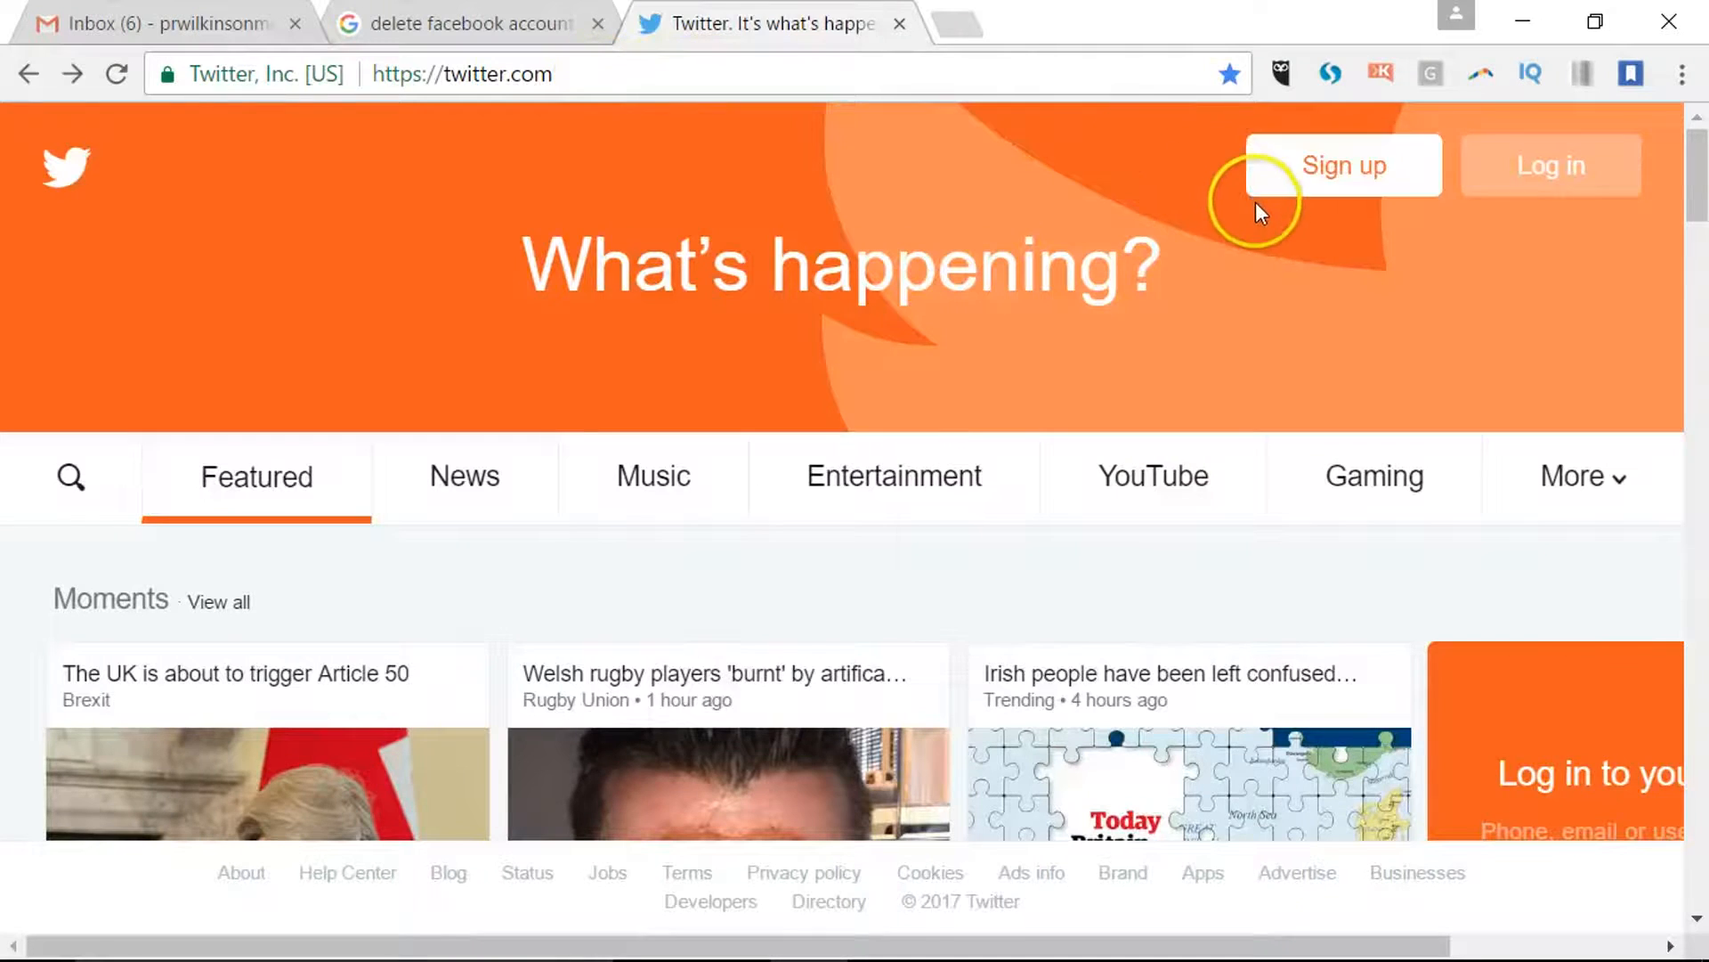
mouse_move(1549, 166)
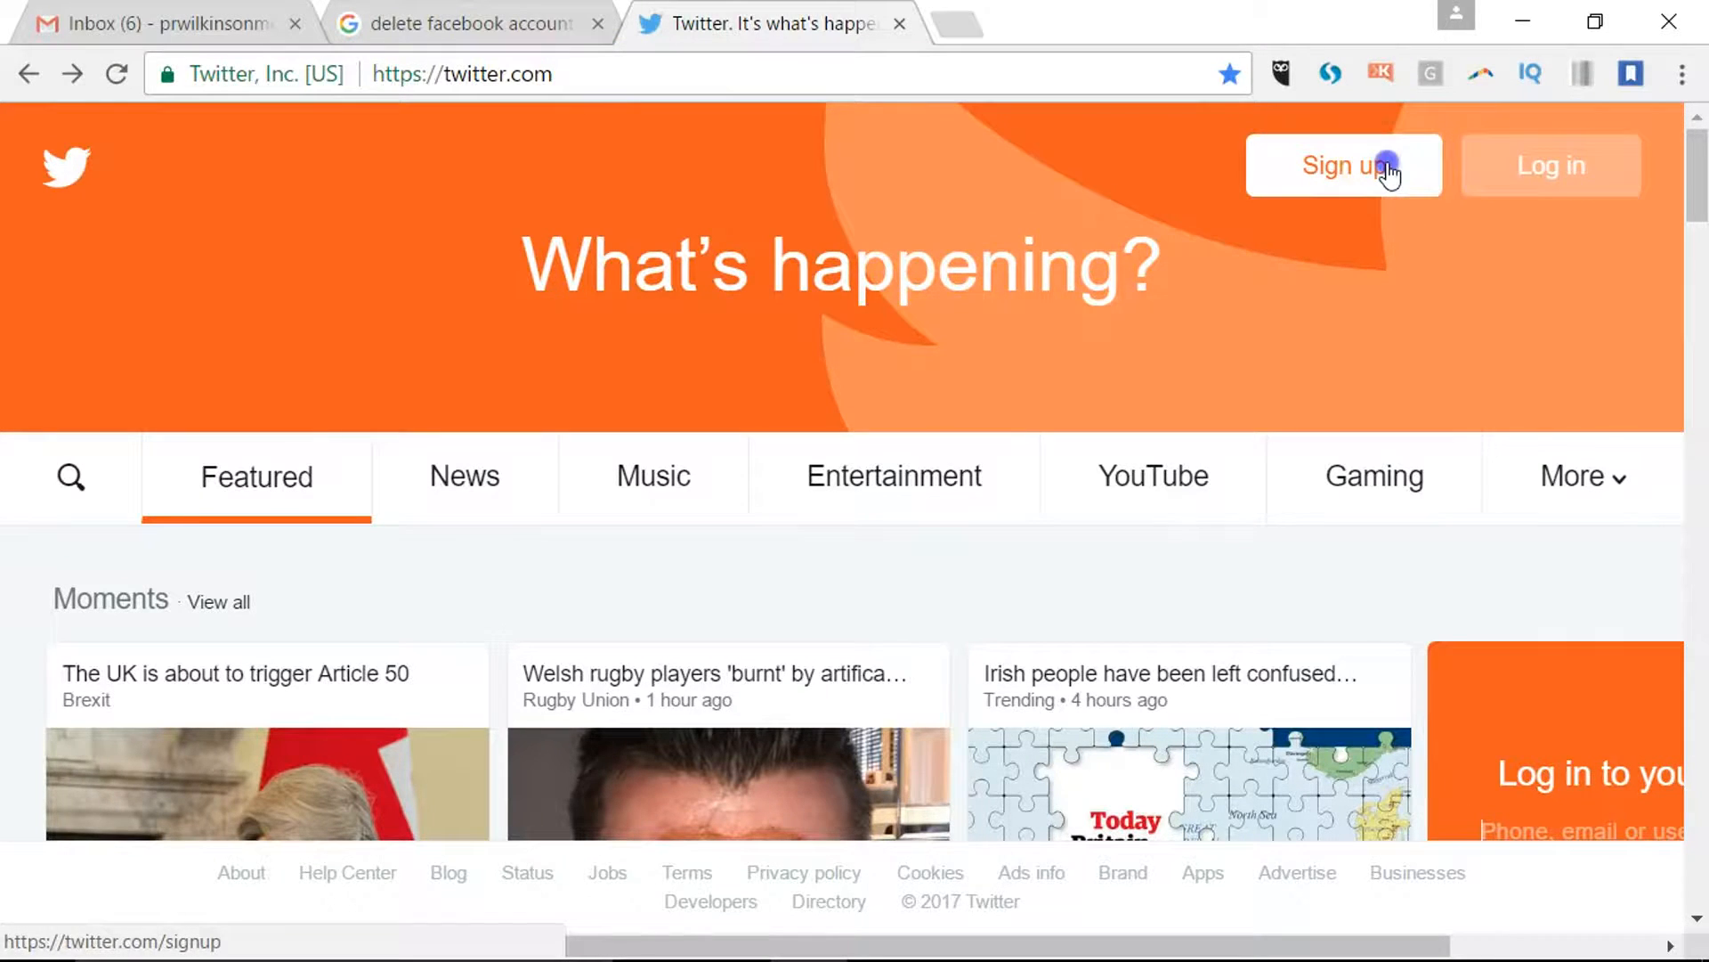
Enter a full name, email and password in the sign-up form and submit them.
left_click(1343, 165)
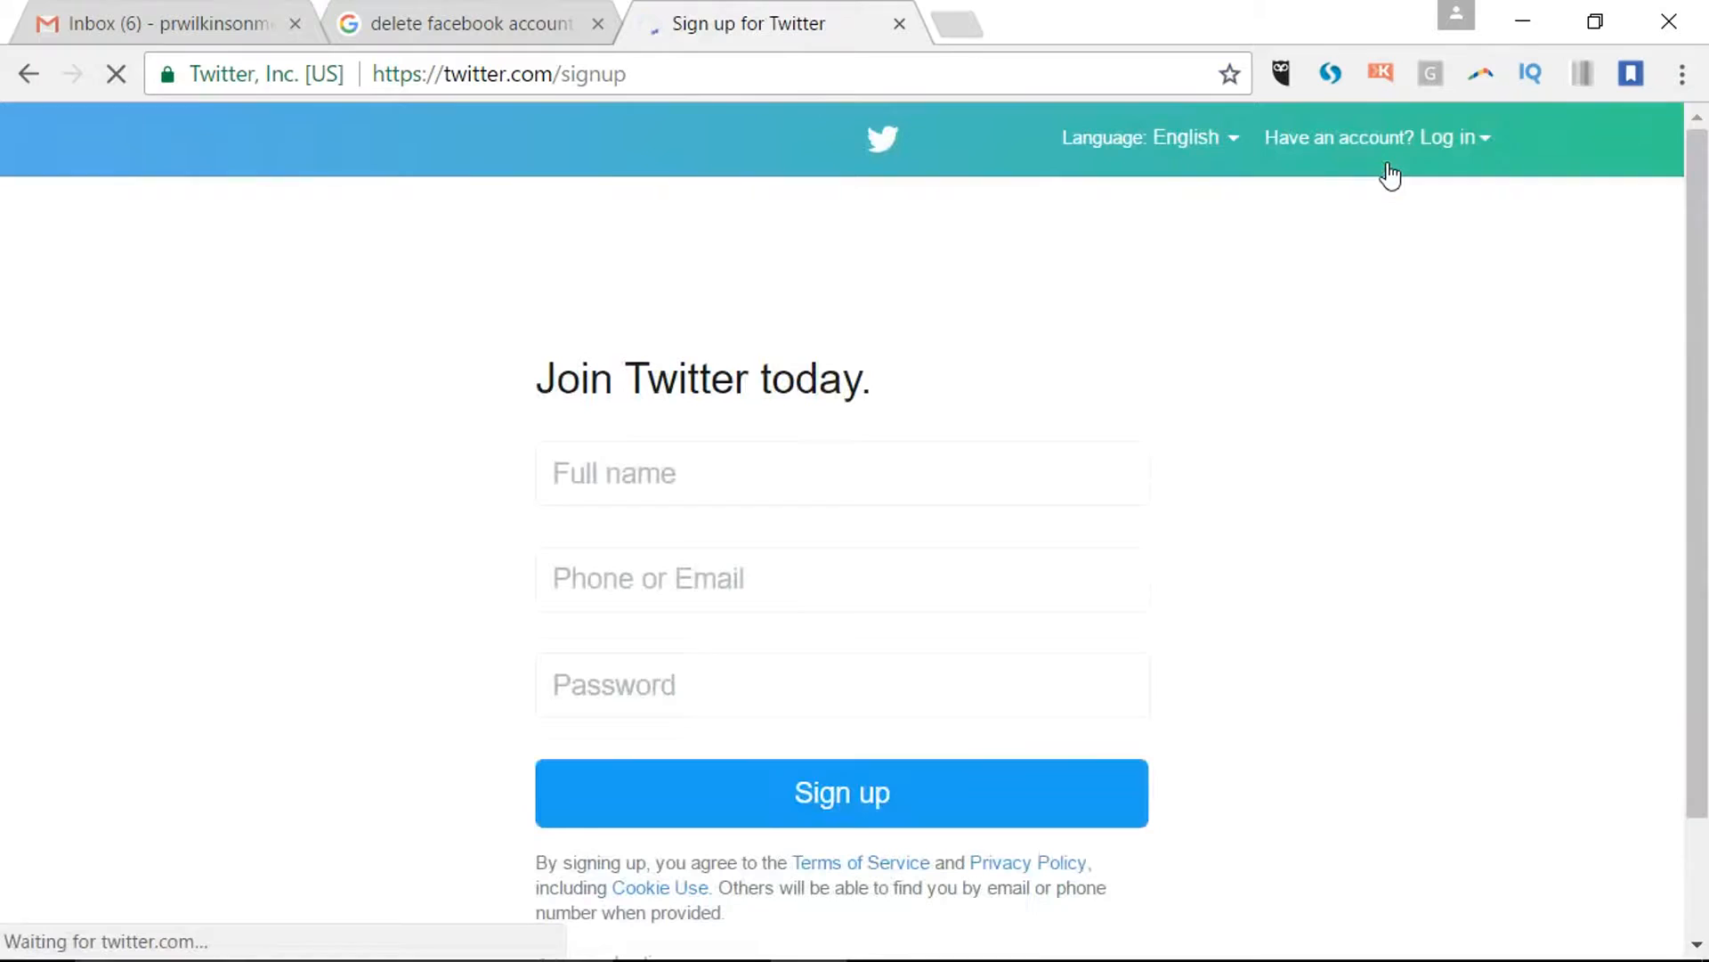
left_click(764, 473)
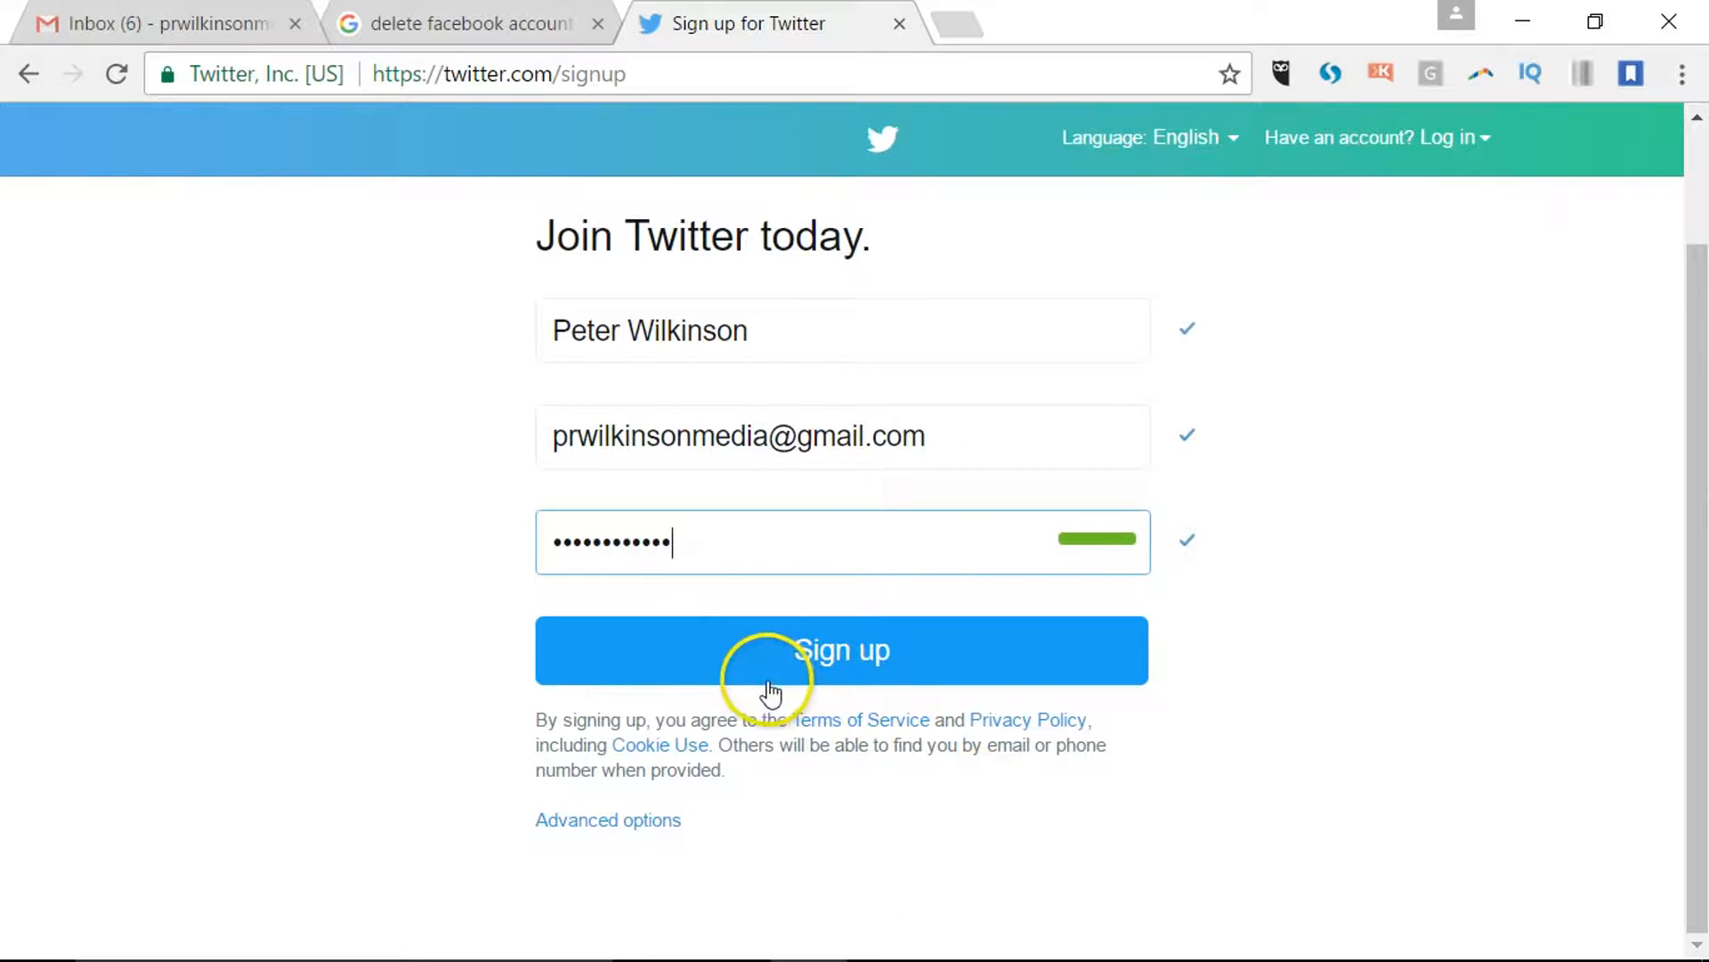
mouse_move(764, 744)
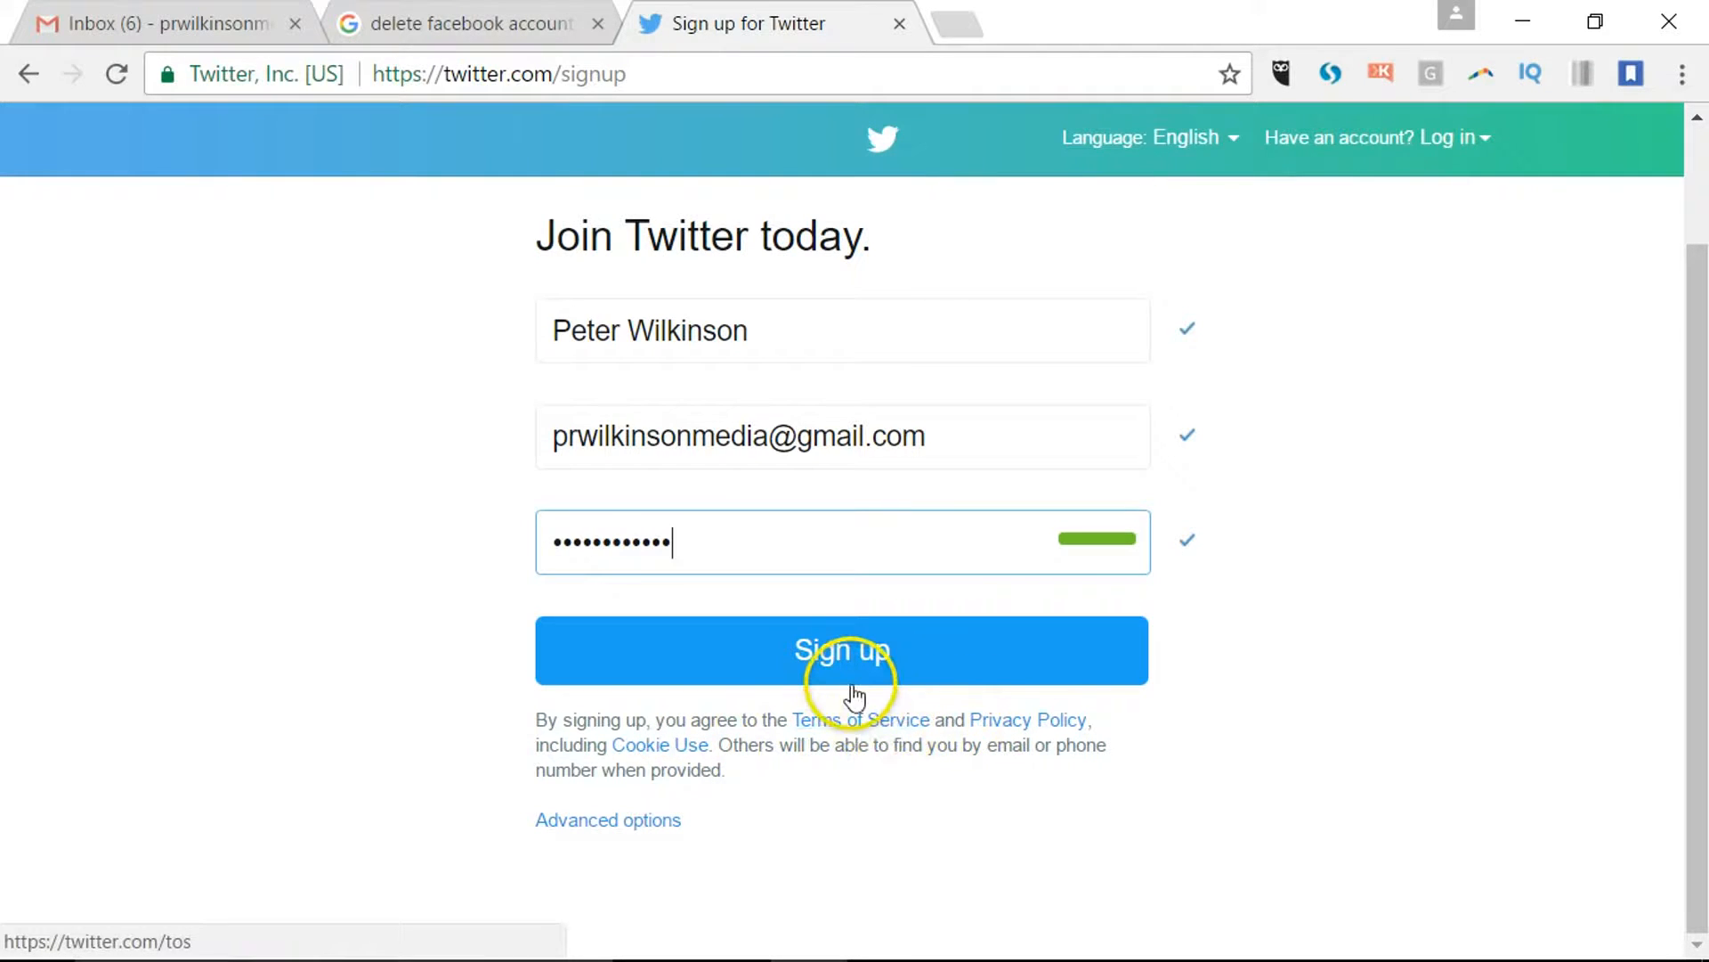
left_click(841, 650)
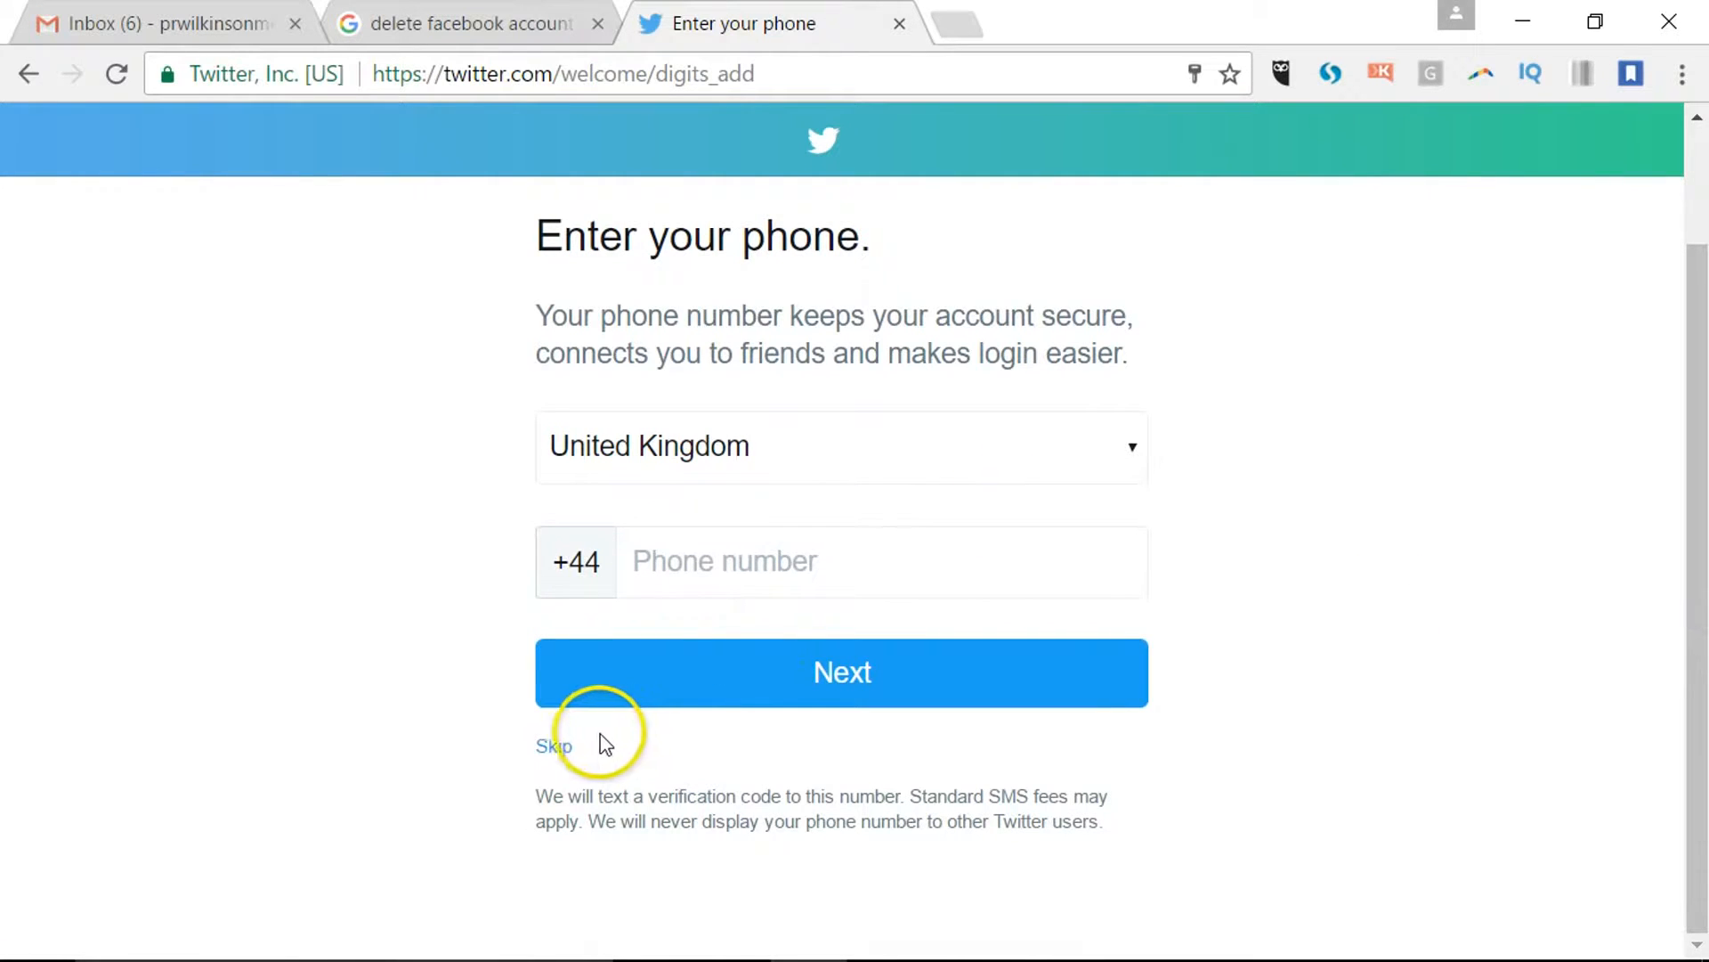
mouse_move(554, 746)
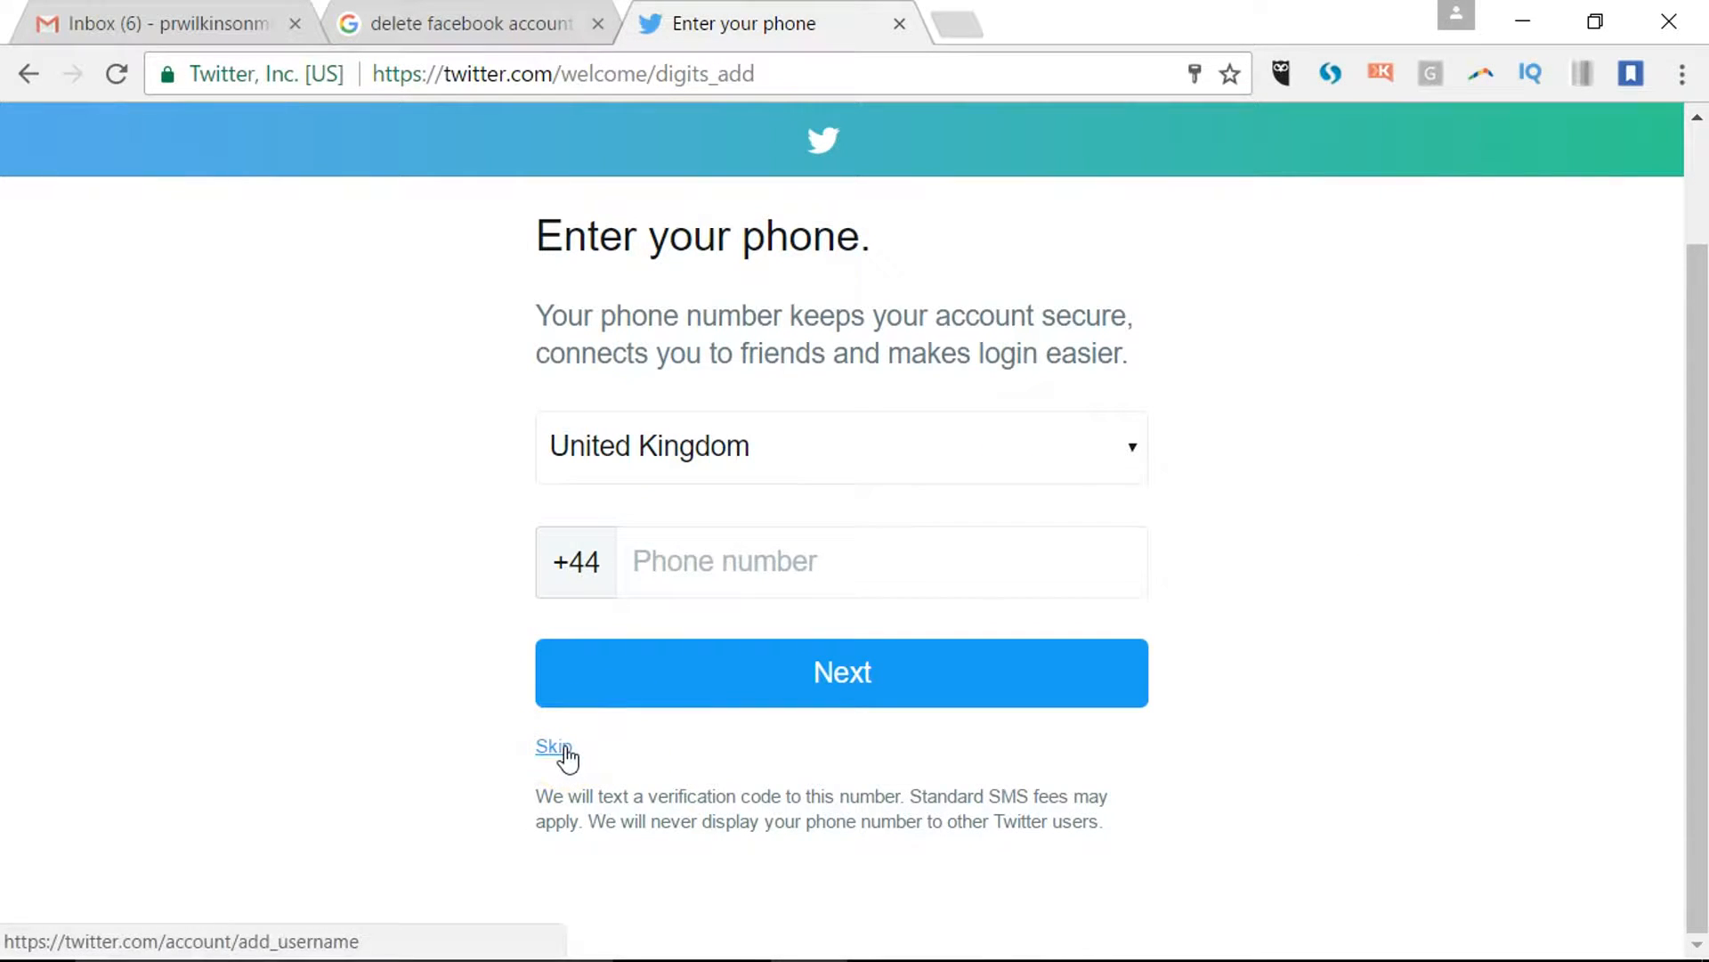
Skip the phone number step and fill in the first suggested username.
left_click(552, 747)
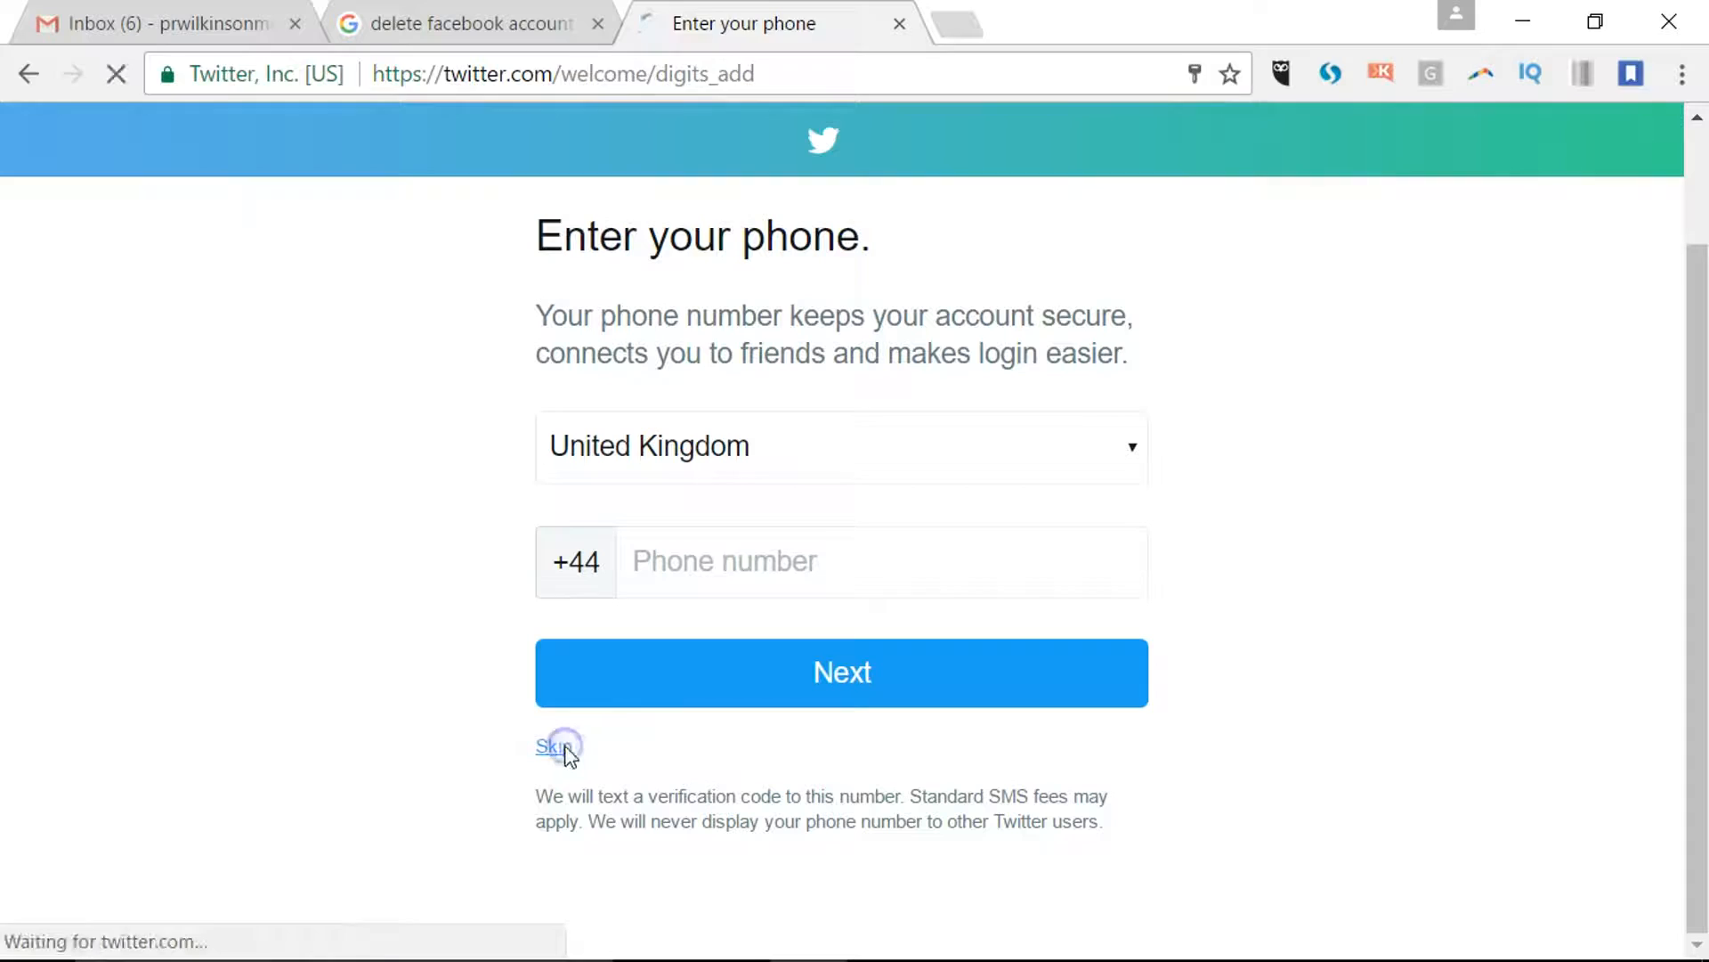
left_click(557, 746)
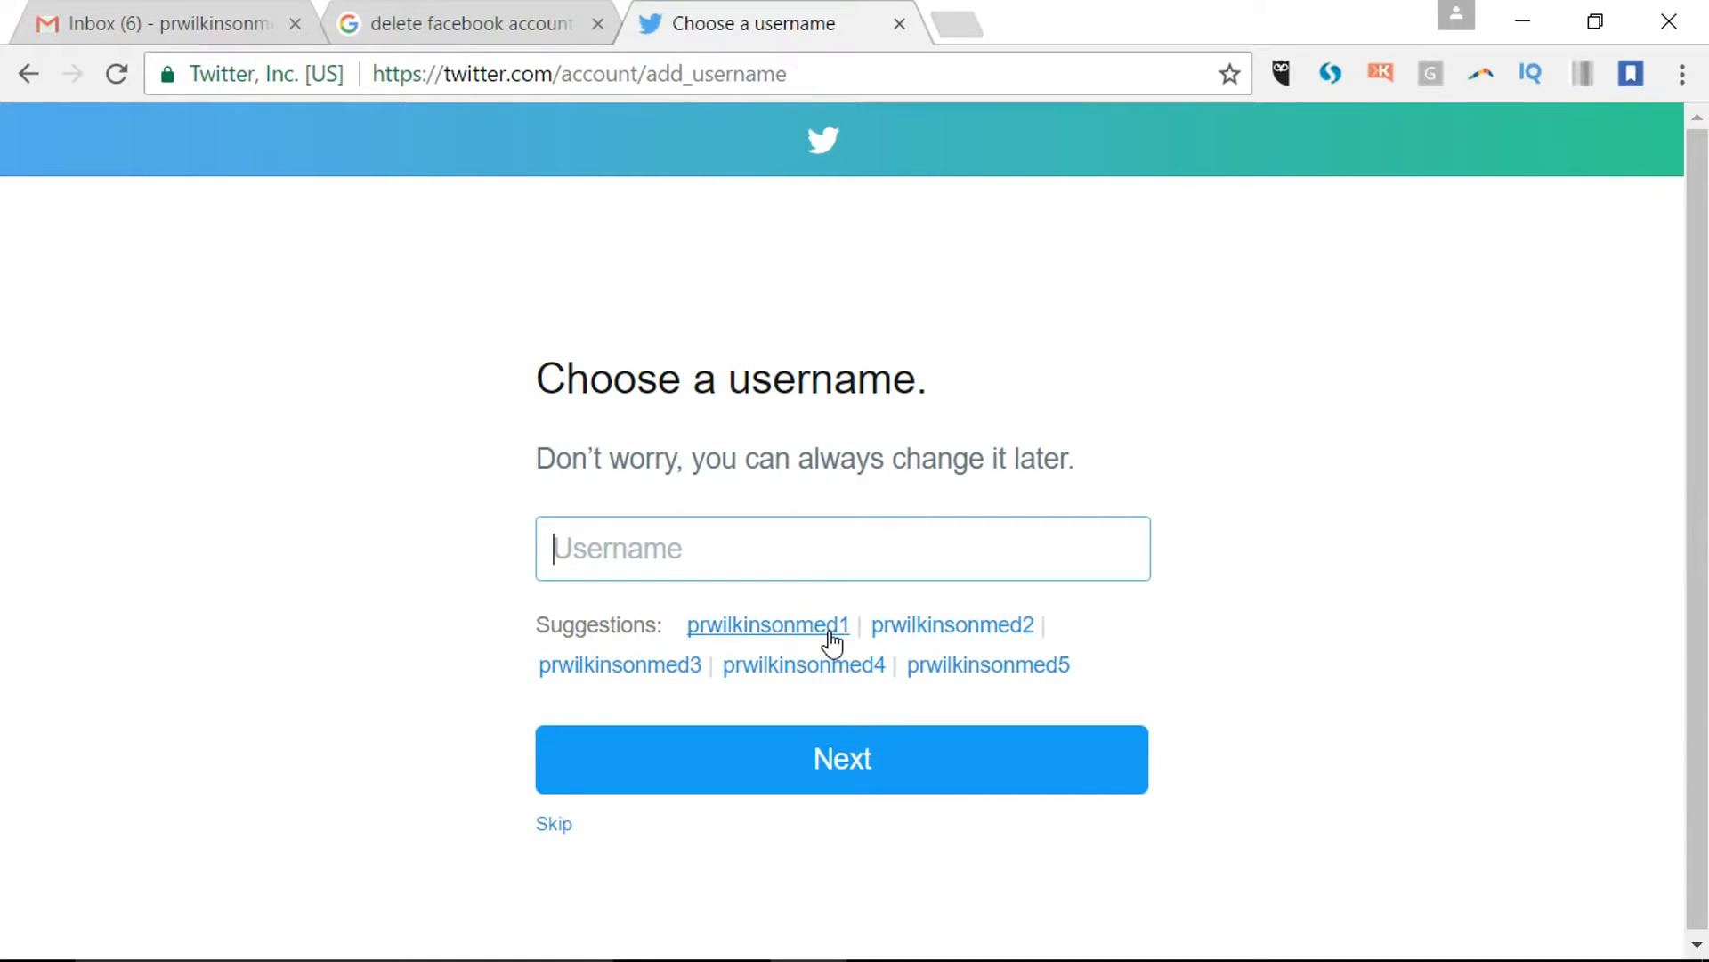
left_click(768, 625)
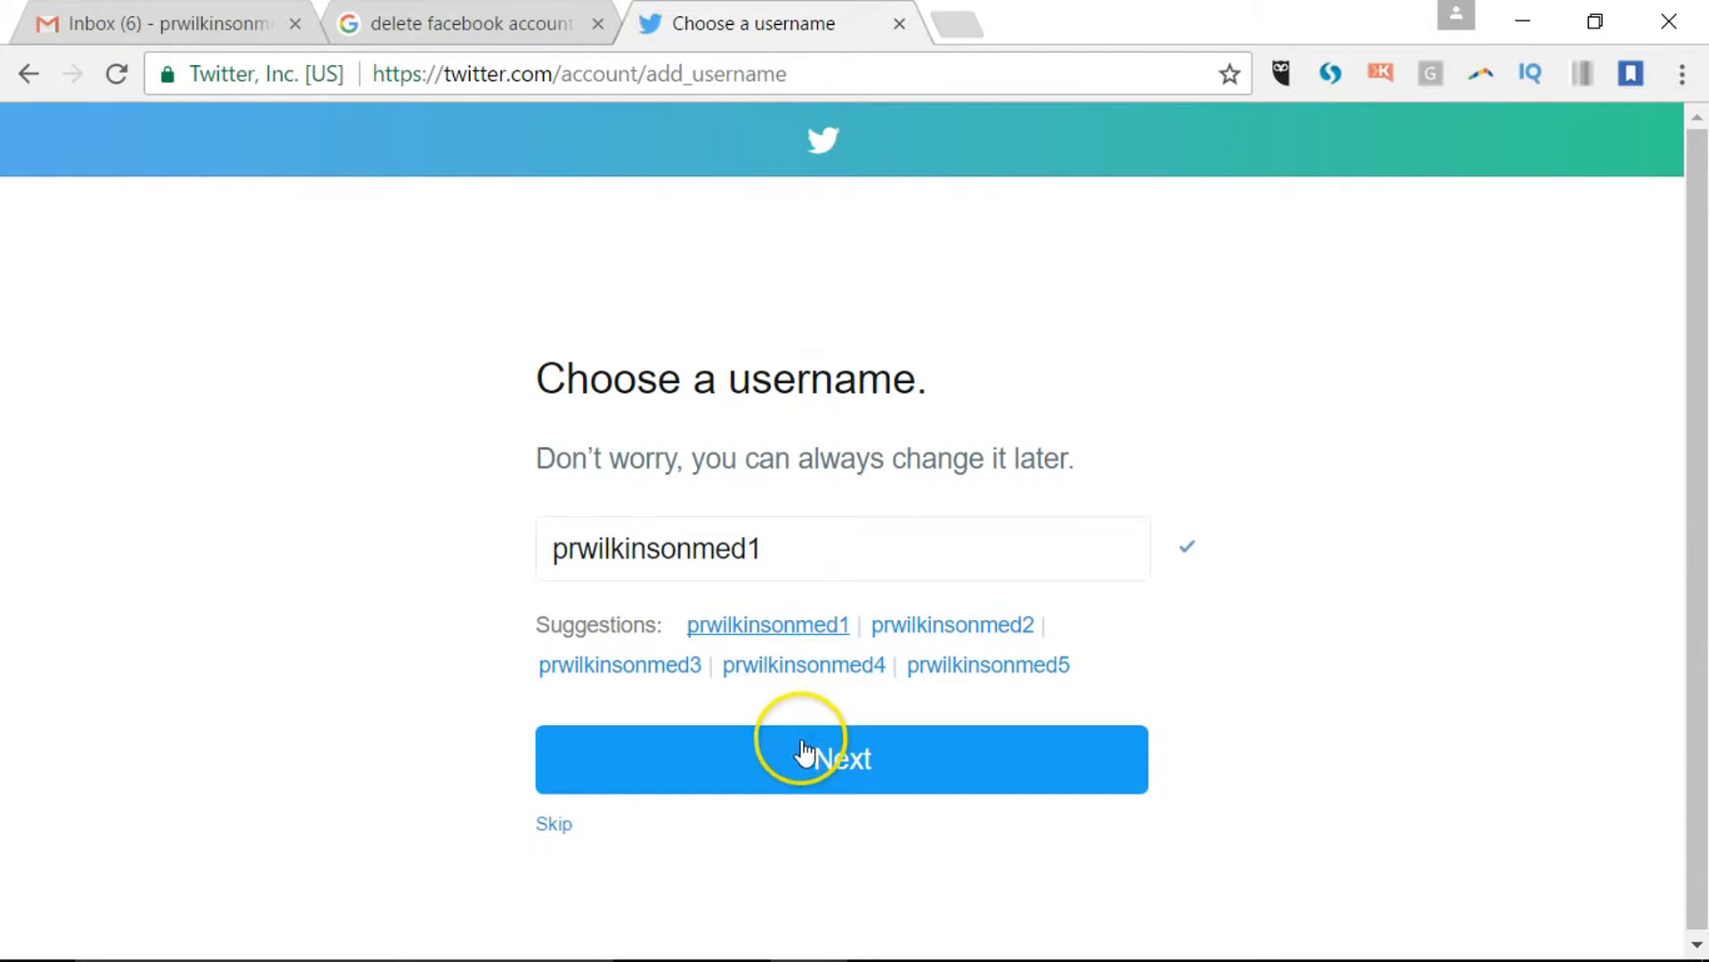
Confirm the username, pick News as an interest and continue to find friends.
left_click(842, 759)
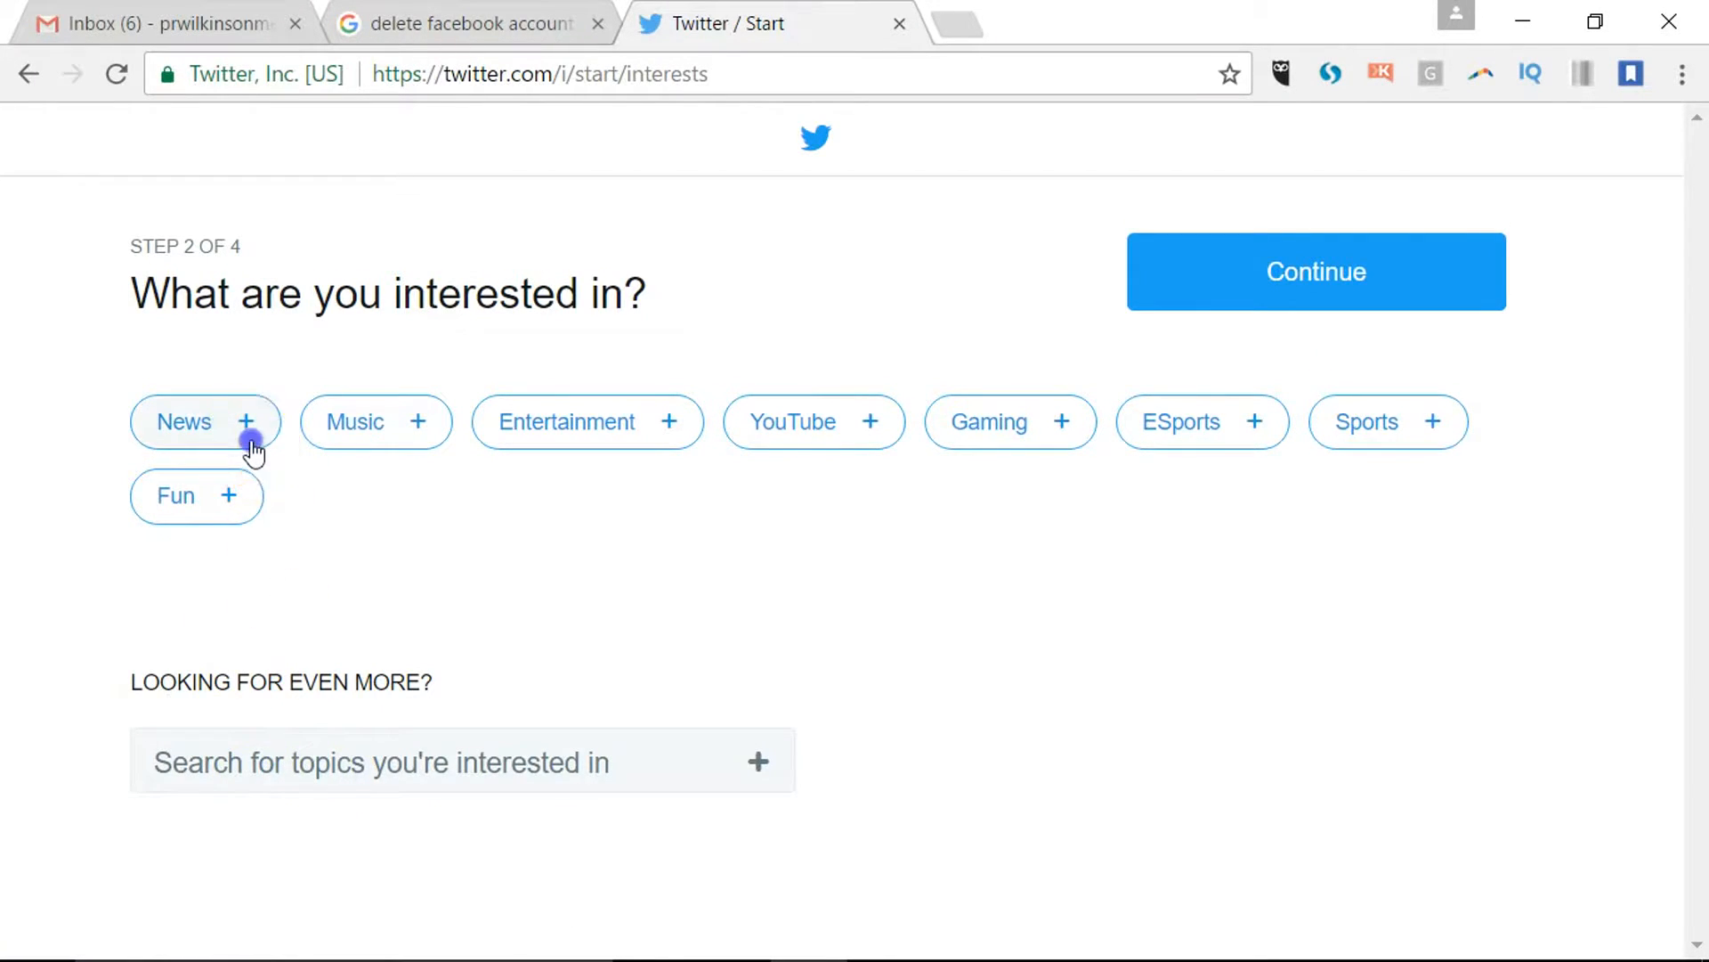
left_click(205, 422)
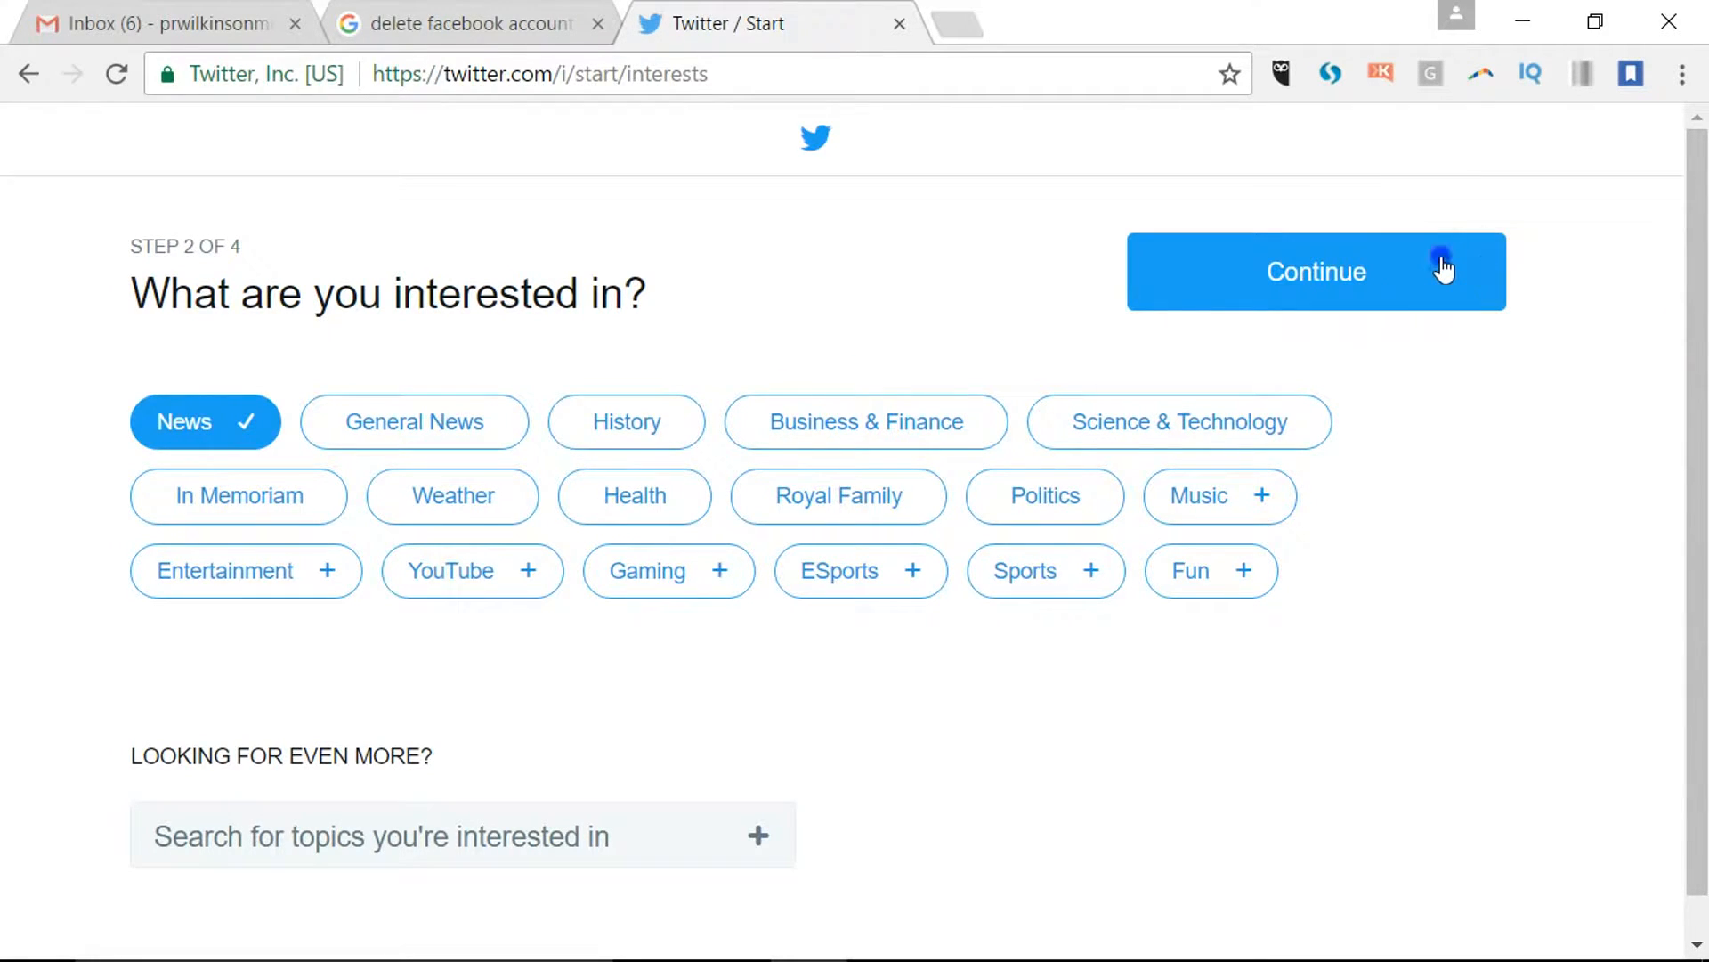
left_click(1314, 271)
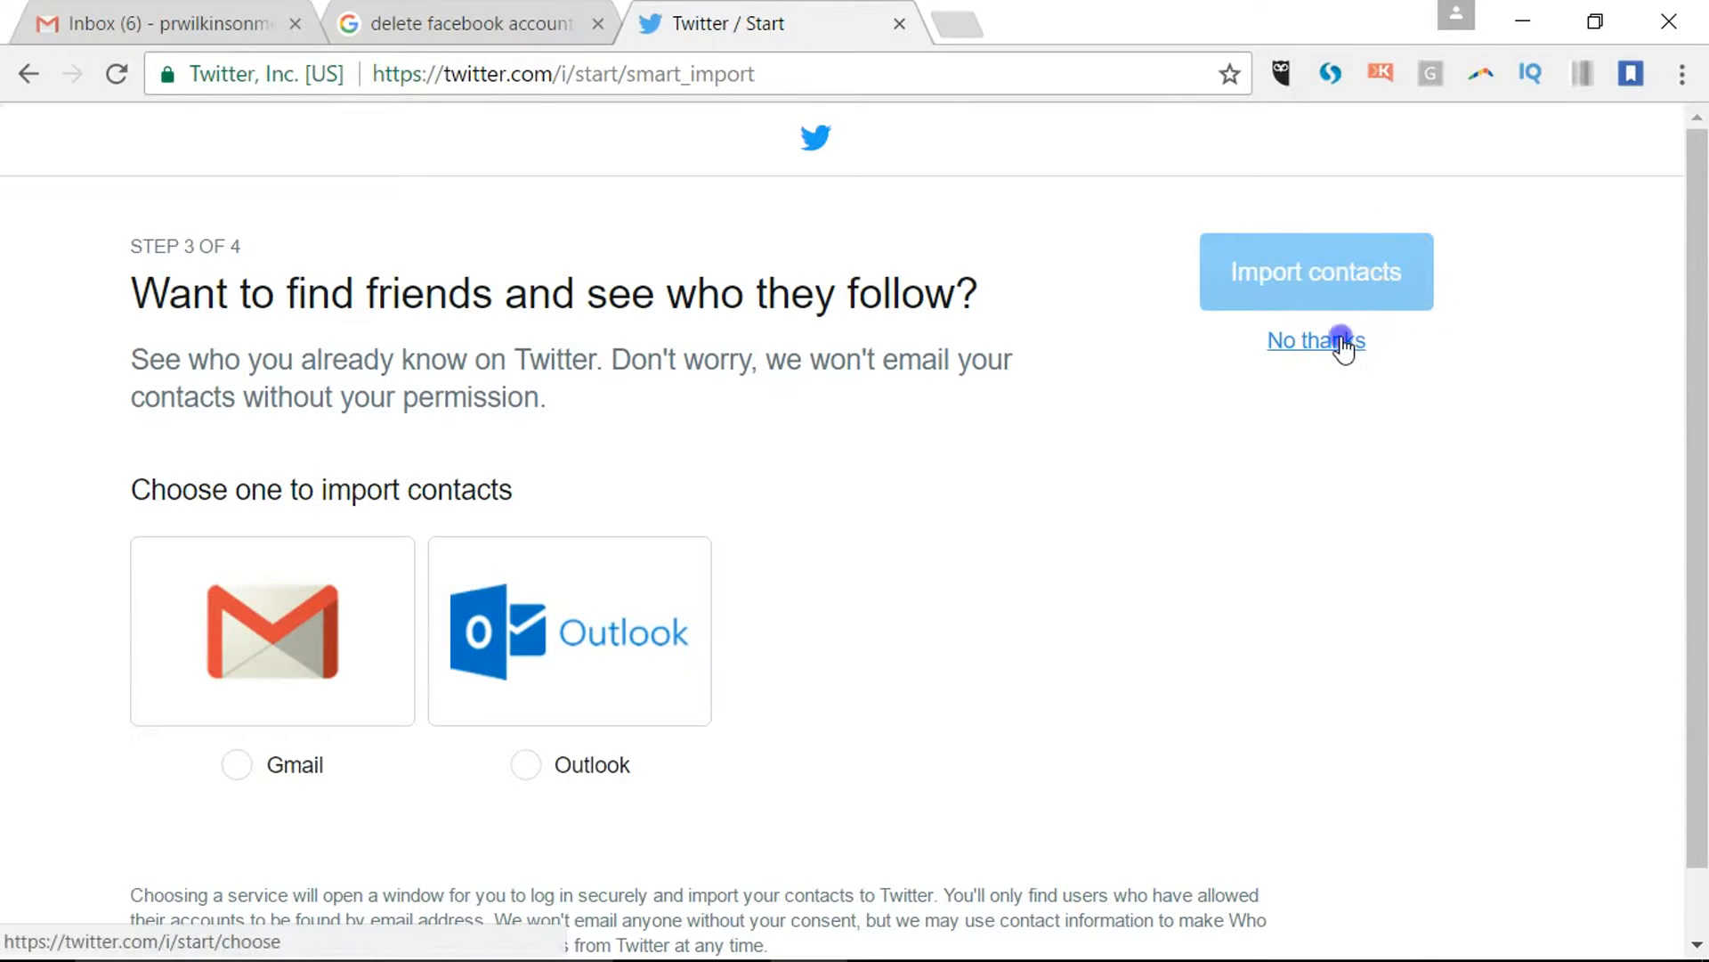
Decline contact import and untick all suggested News accounts to follow.
left_click(1314, 340)
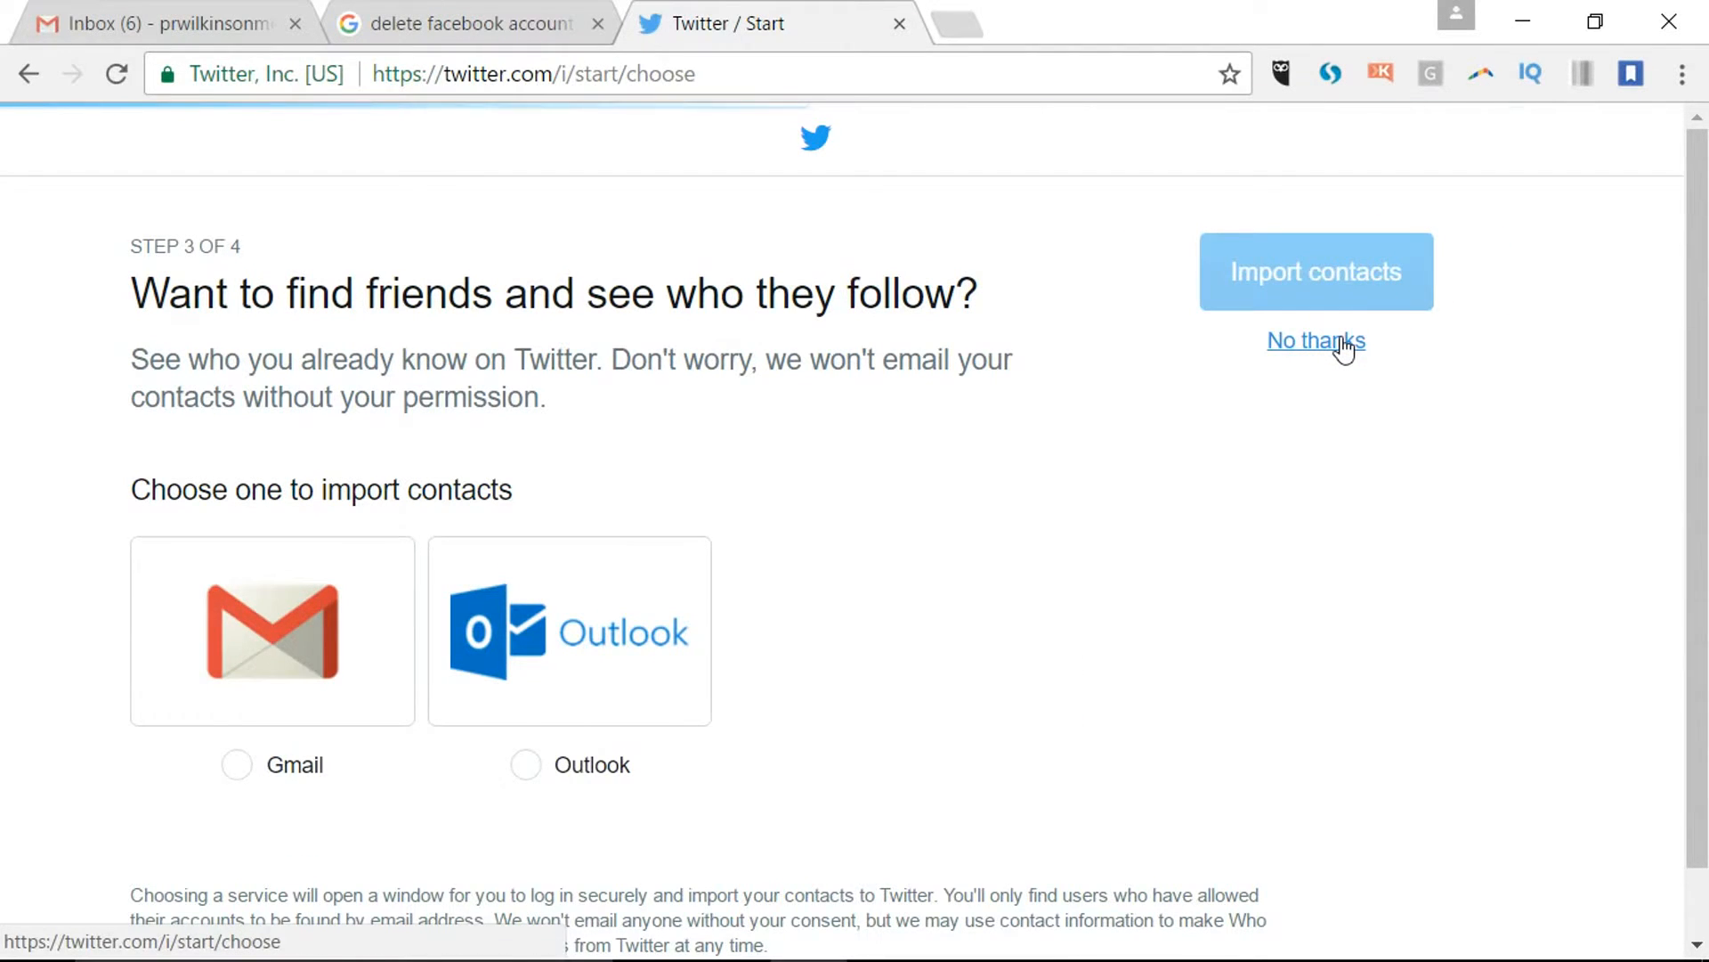
left_click(1314, 340)
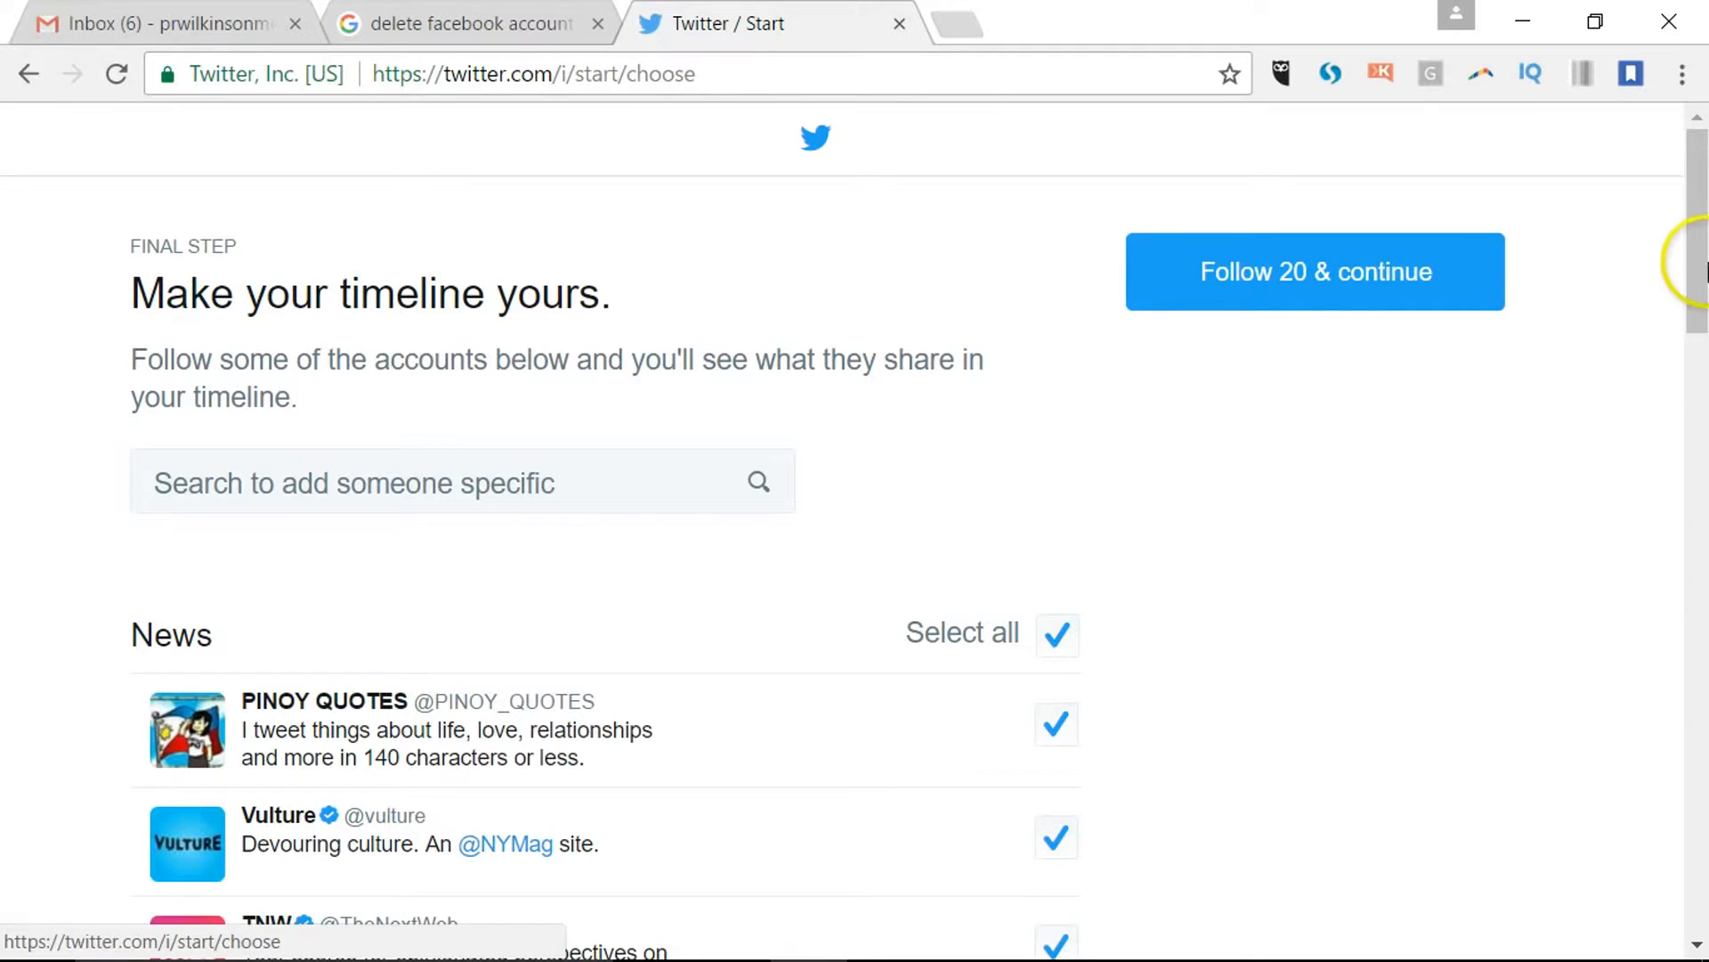
mouse_move(1519, 343)
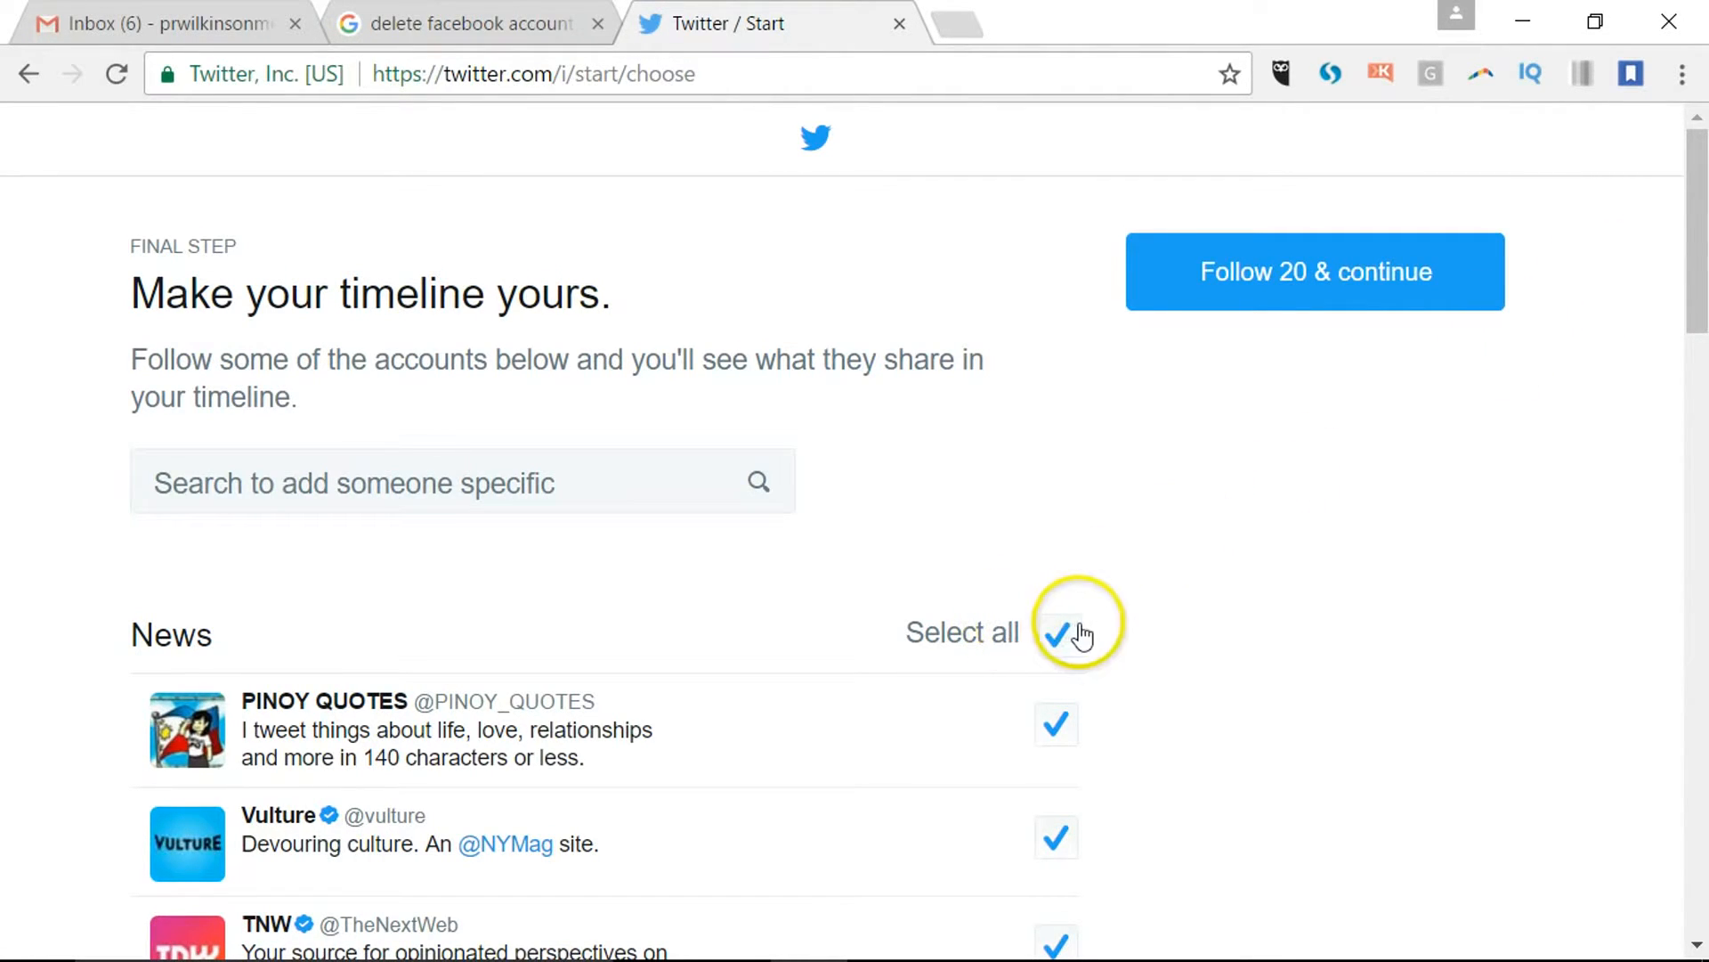
left_click(1056, 632)
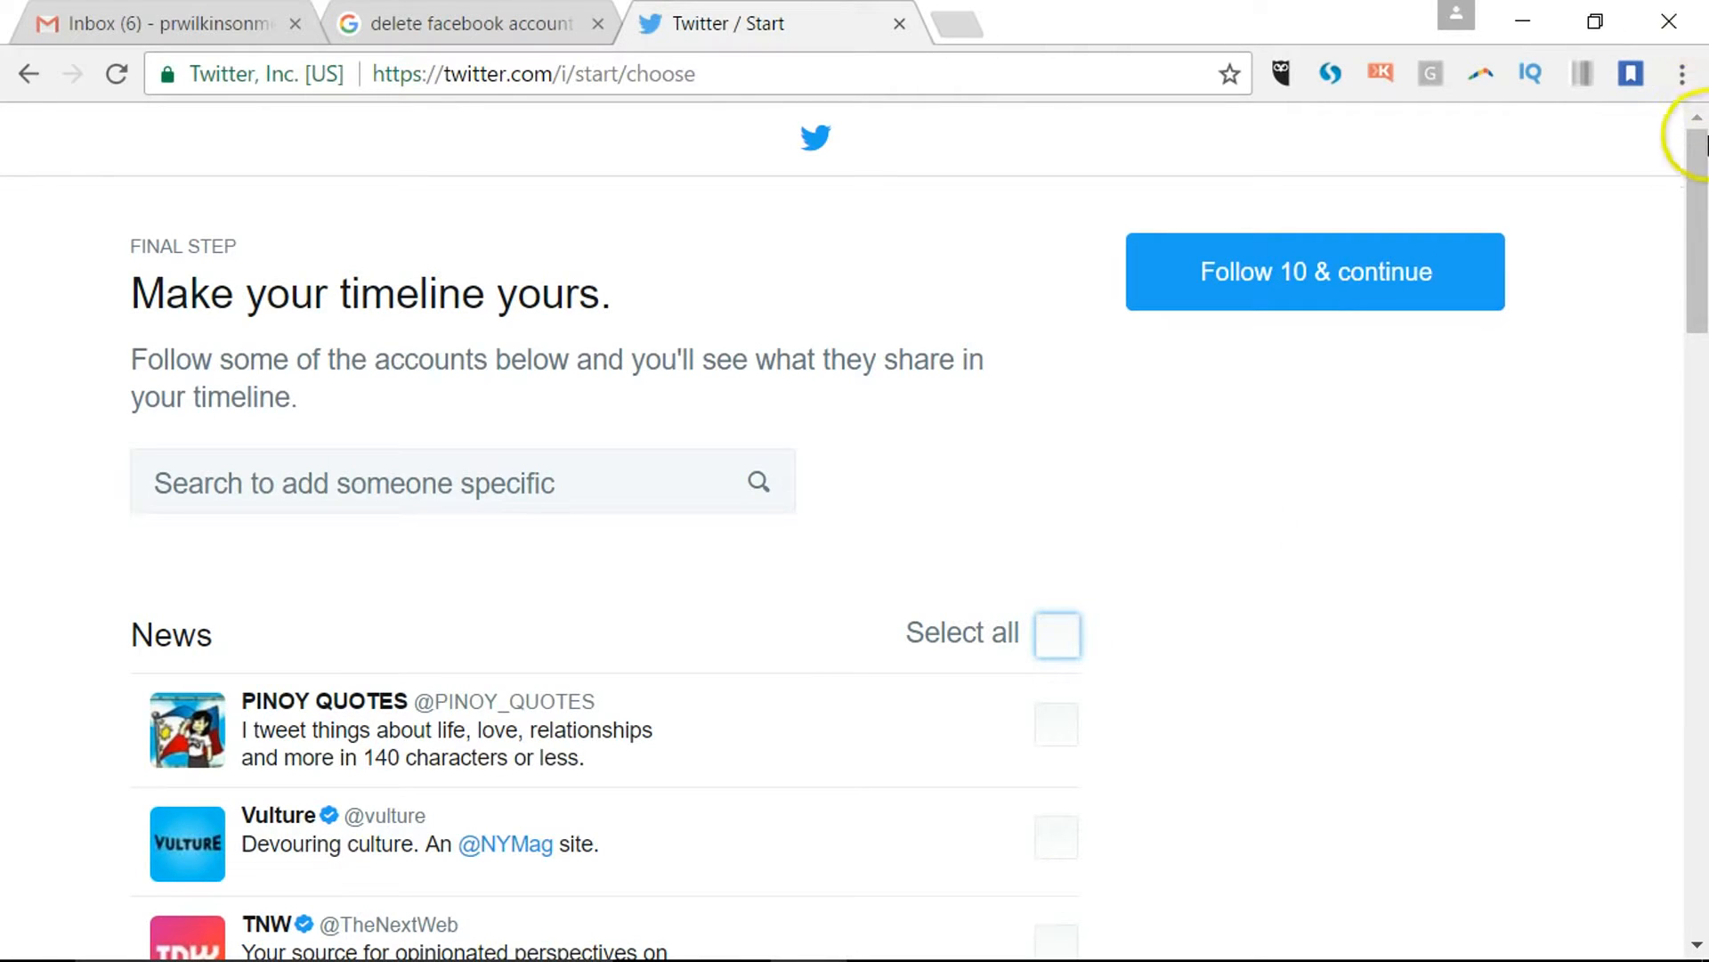
scroll("down", 3)
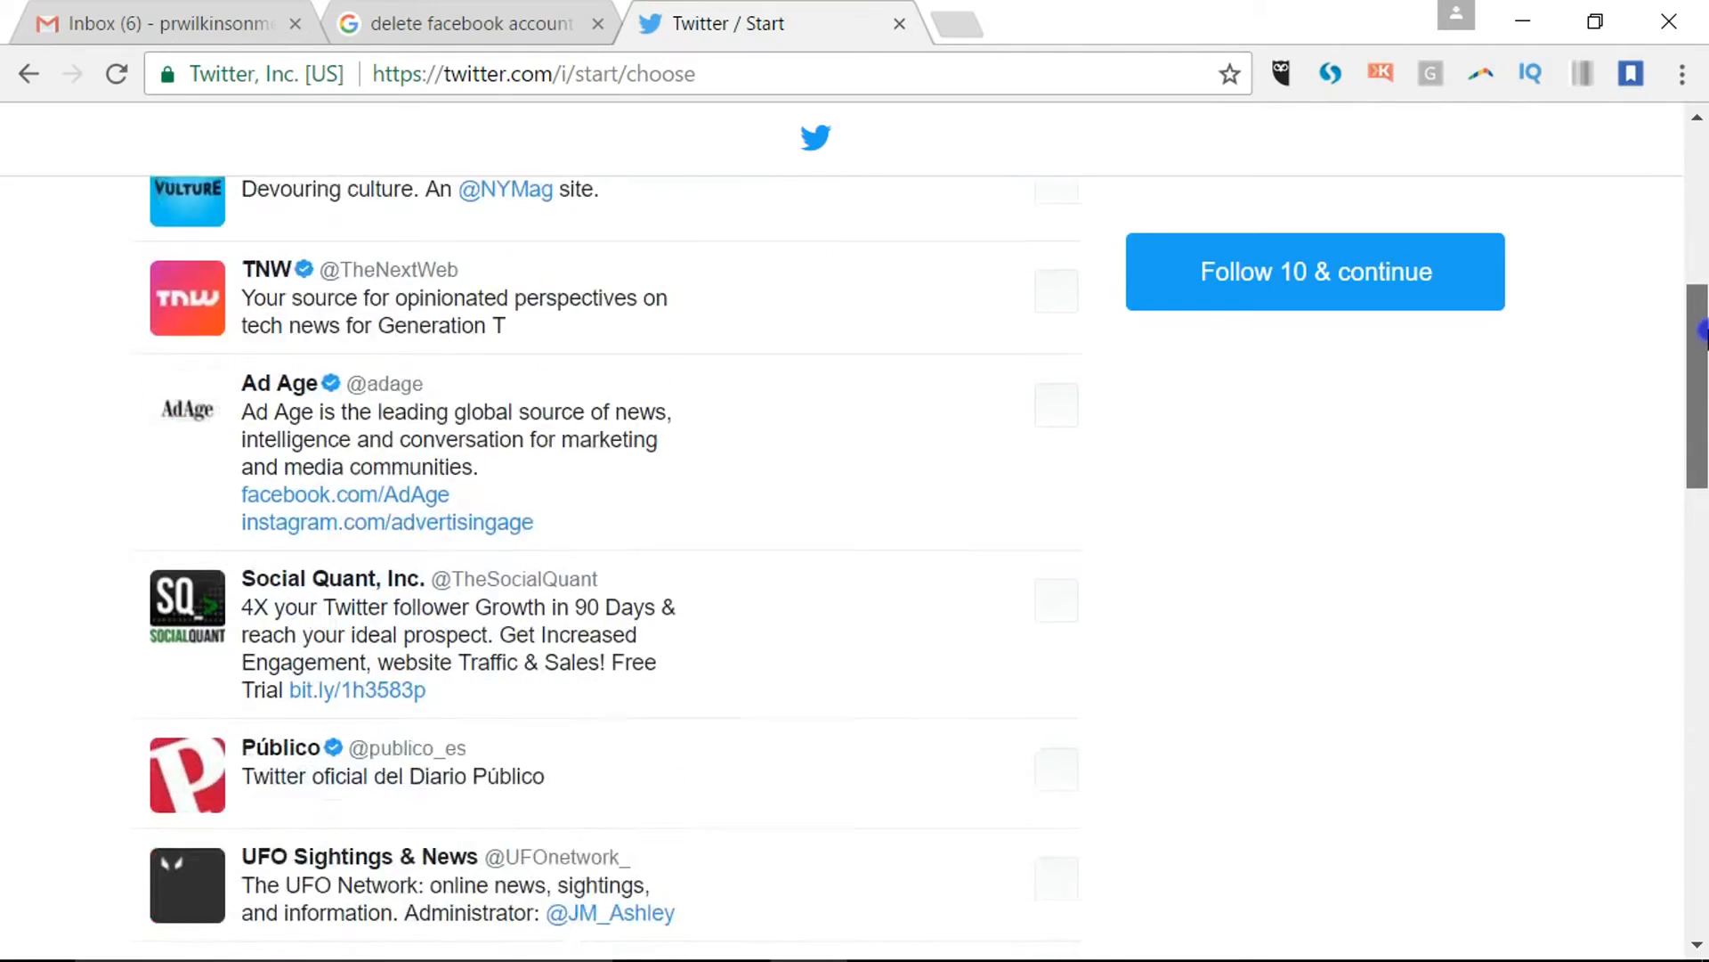
scroll("down", 3)
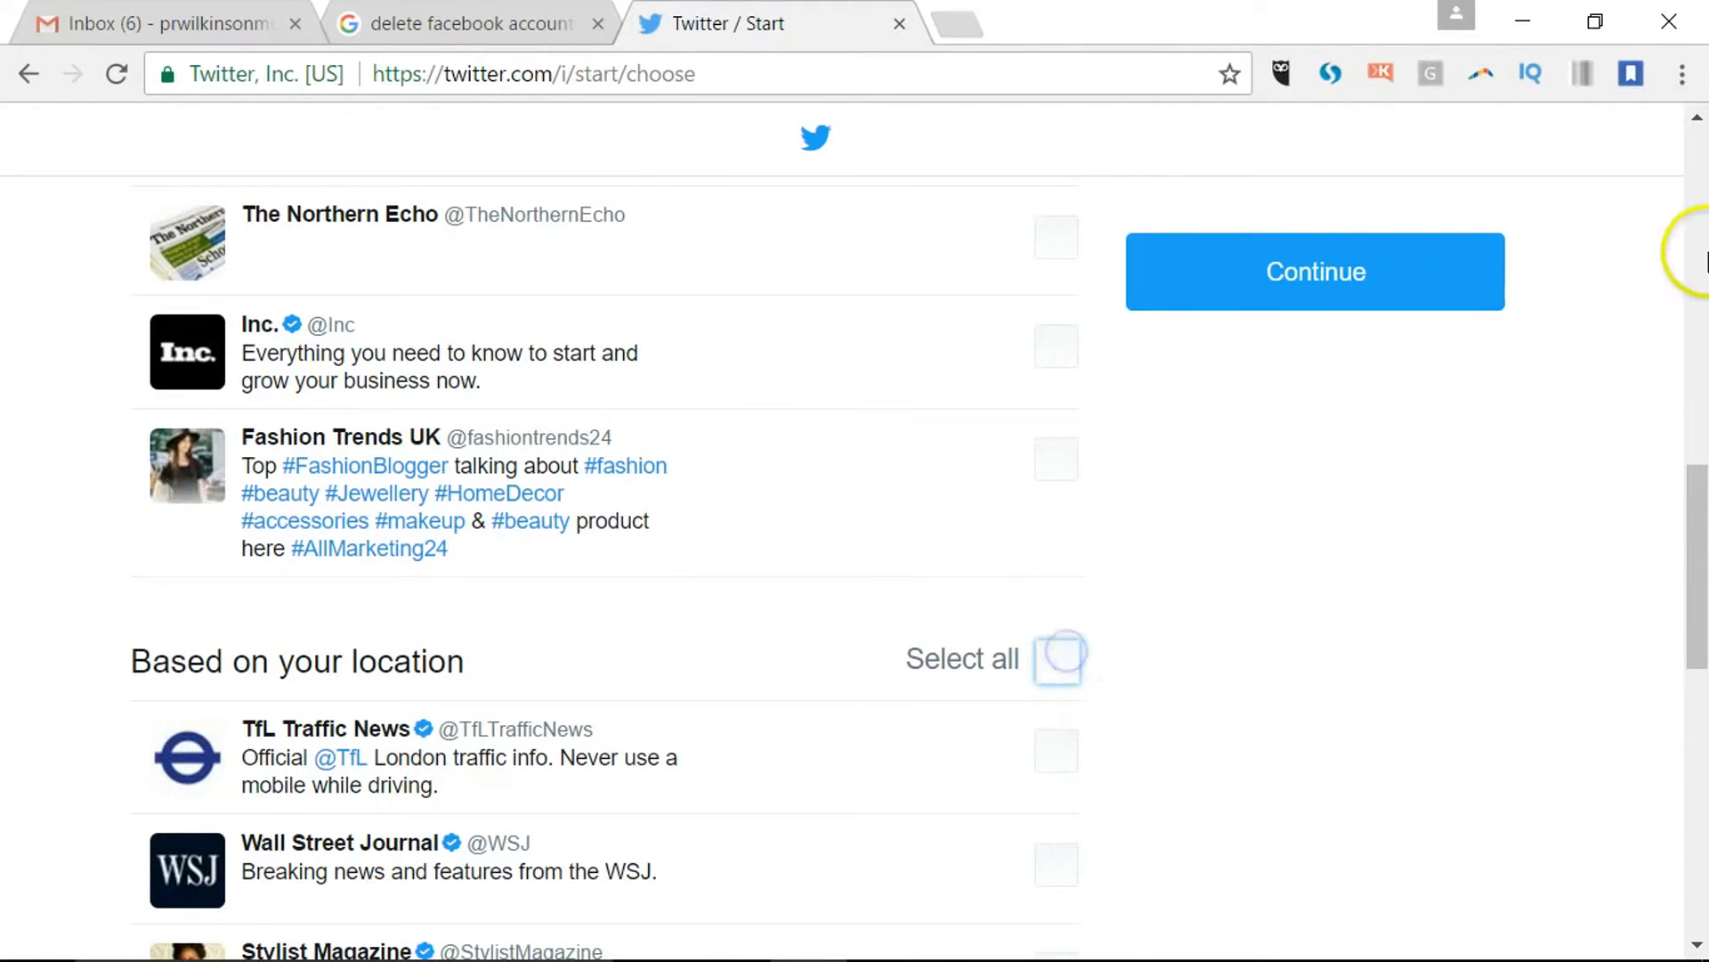
scroll("down", 3)
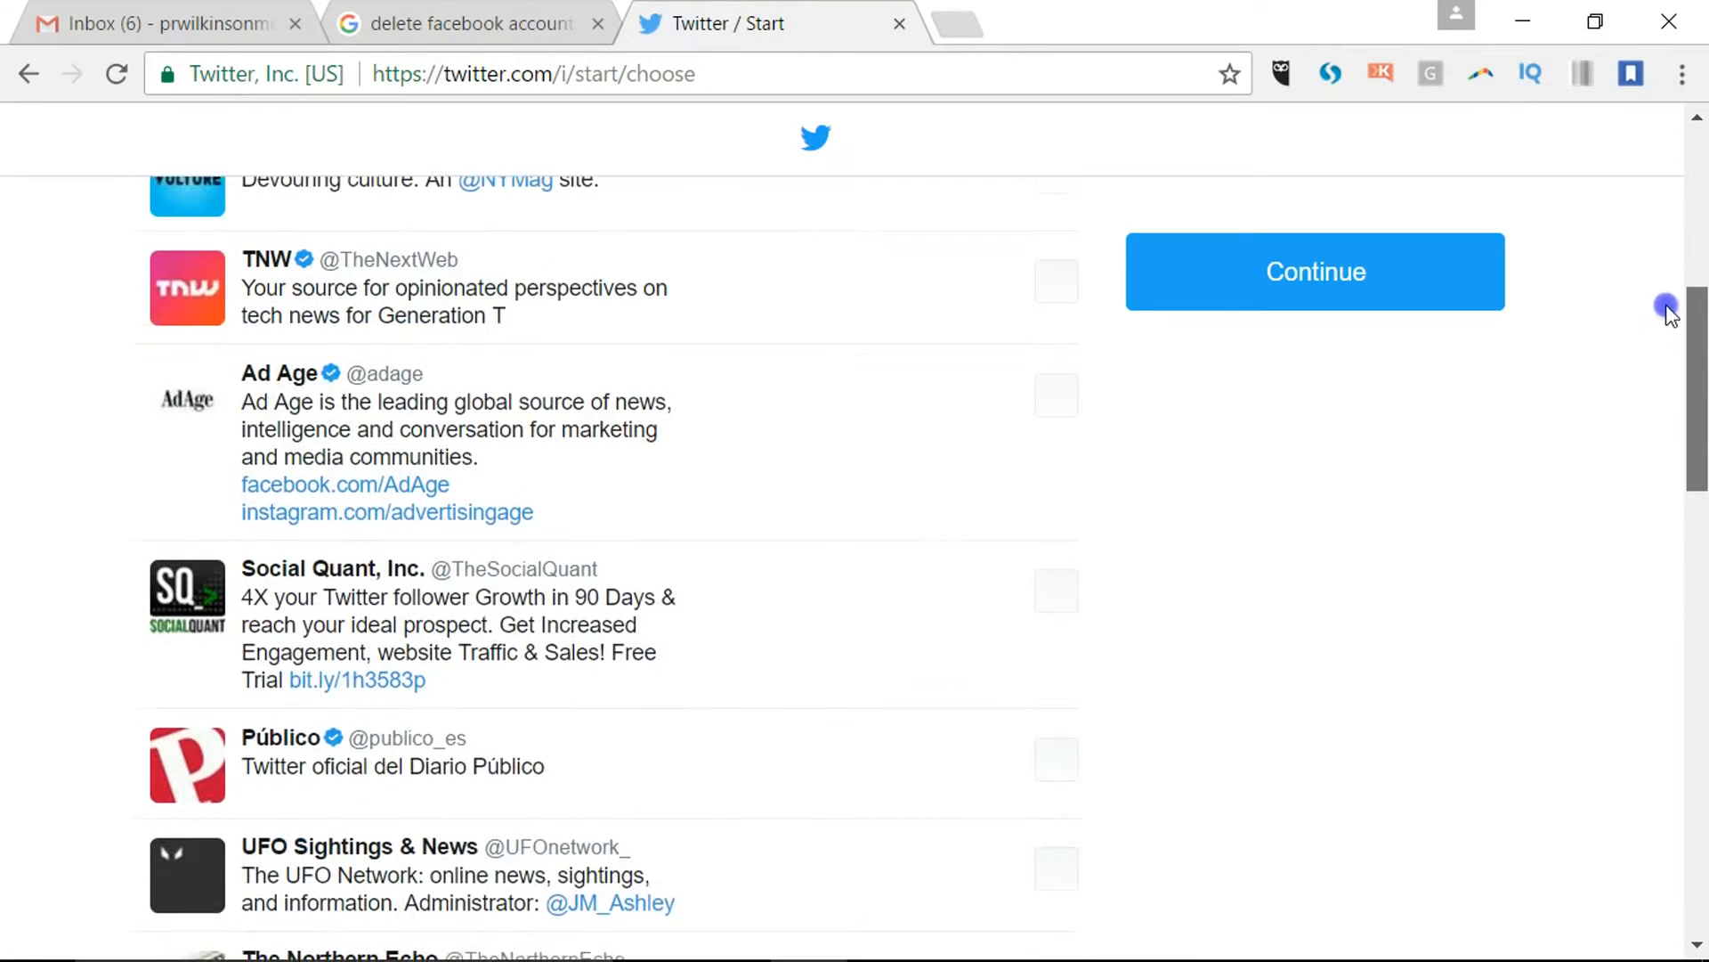
Continue without following anyone and decline browser notifications with Not now.
left_click(1314, 270)
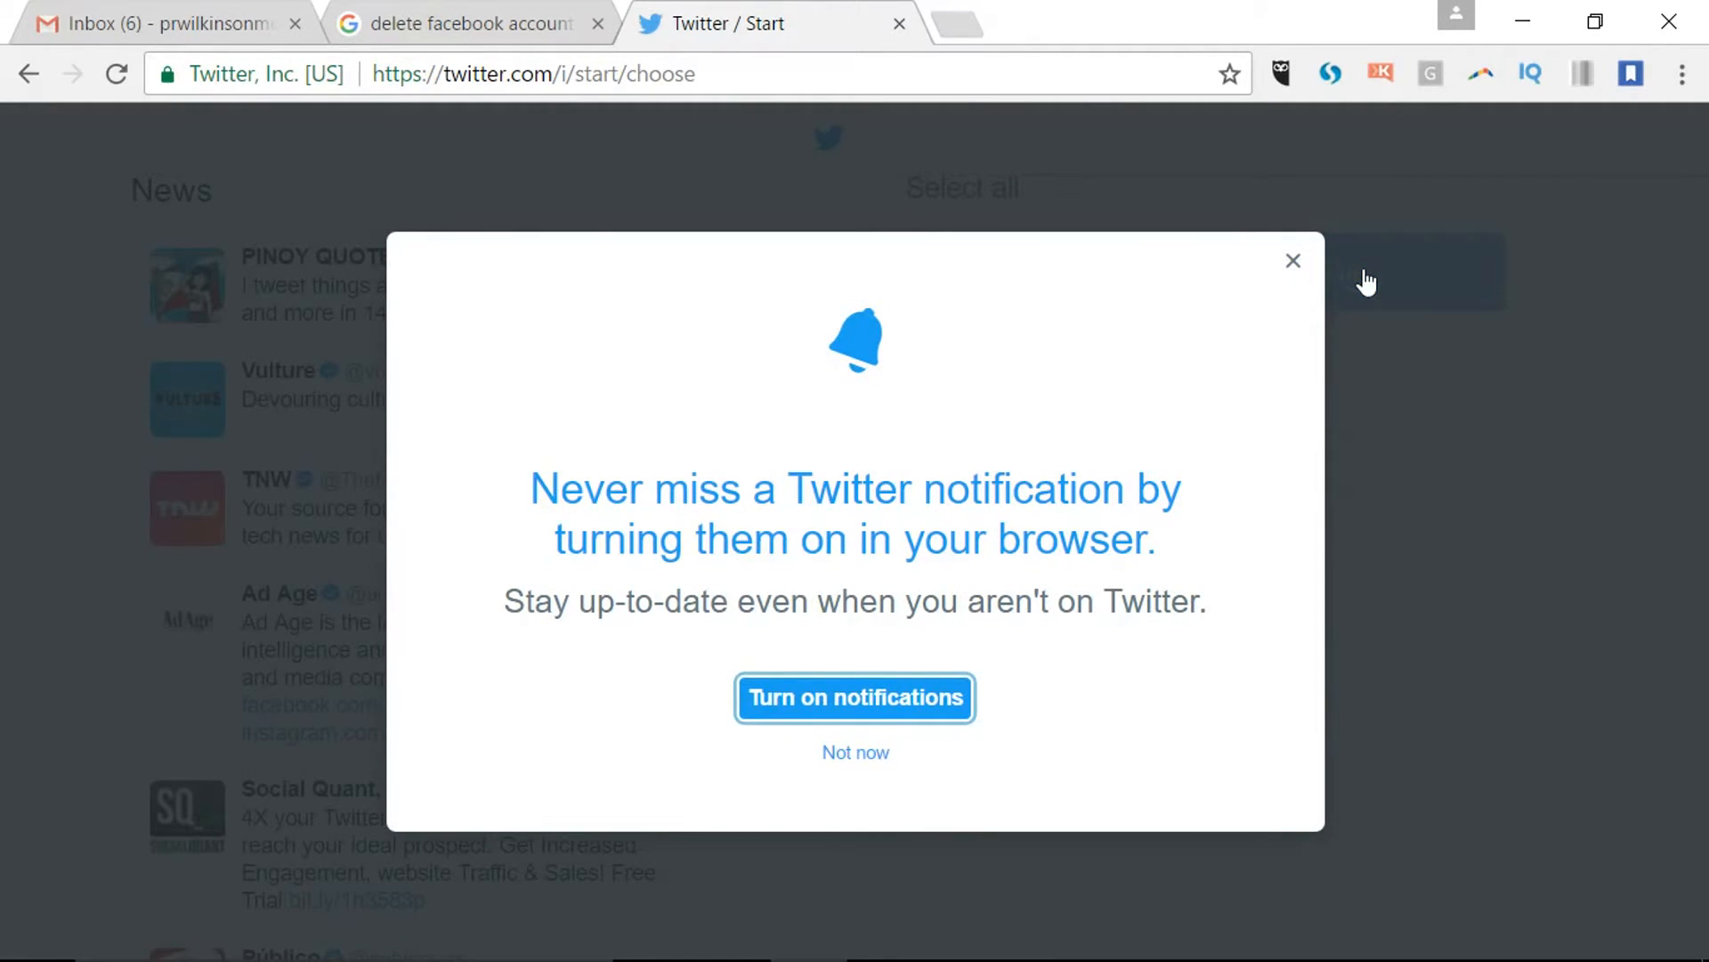
mouse_move(951, 673)
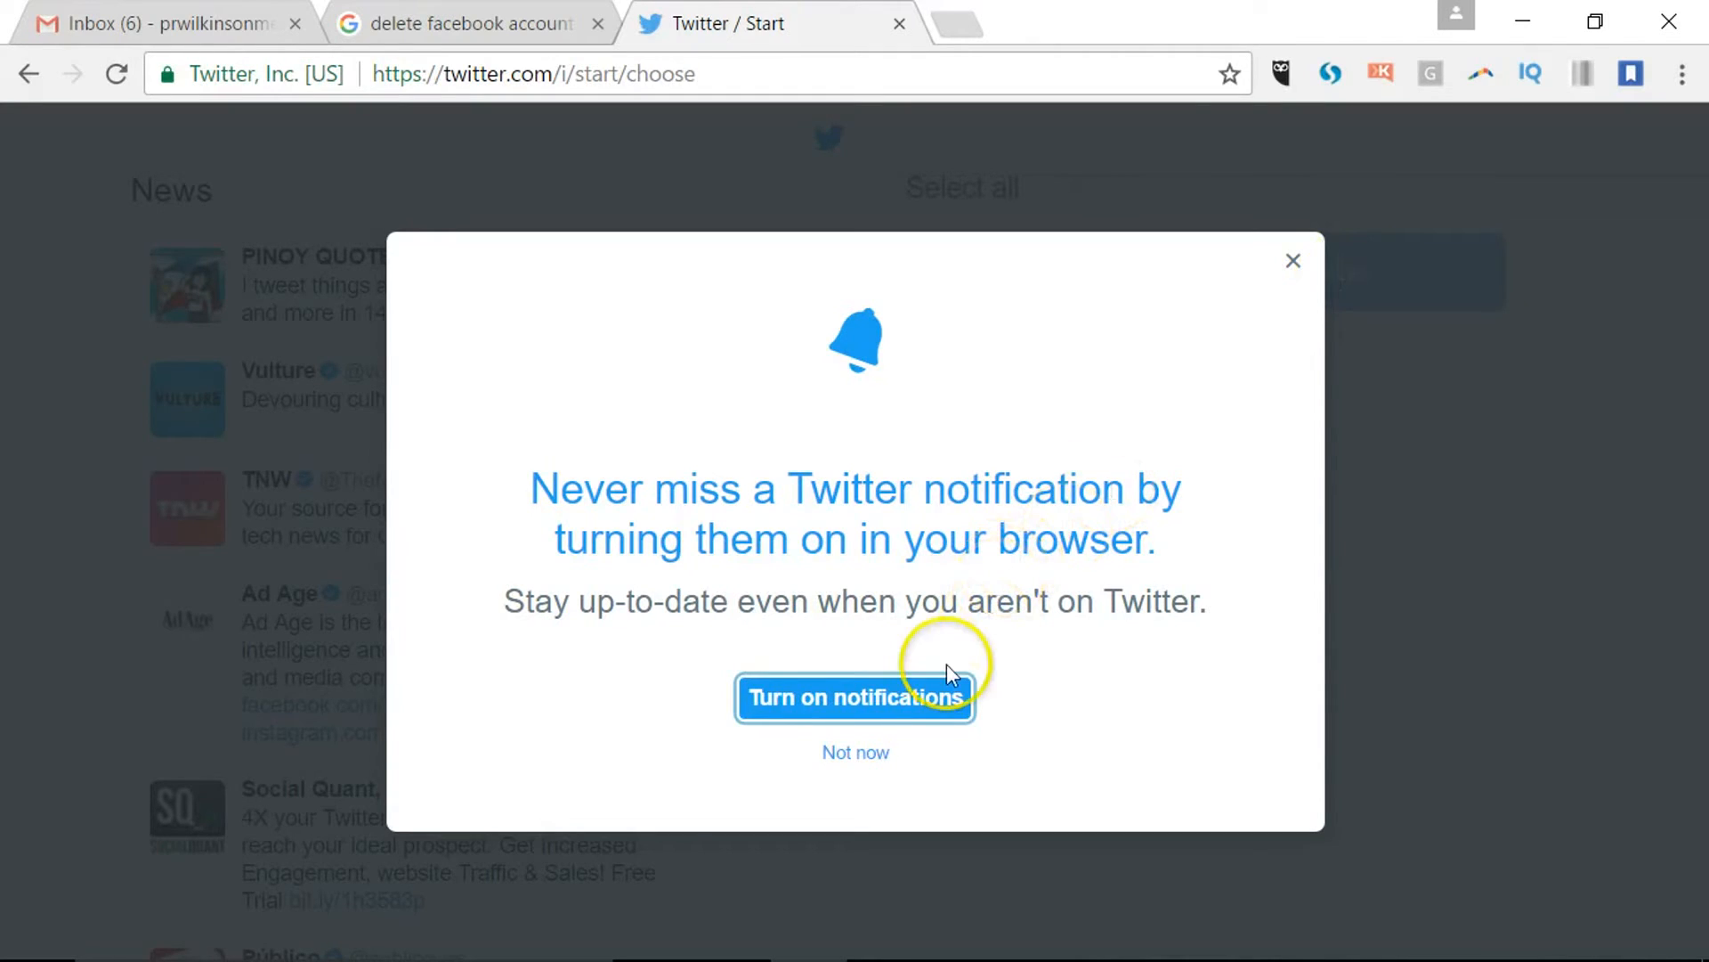
mouse_move(857, 752)
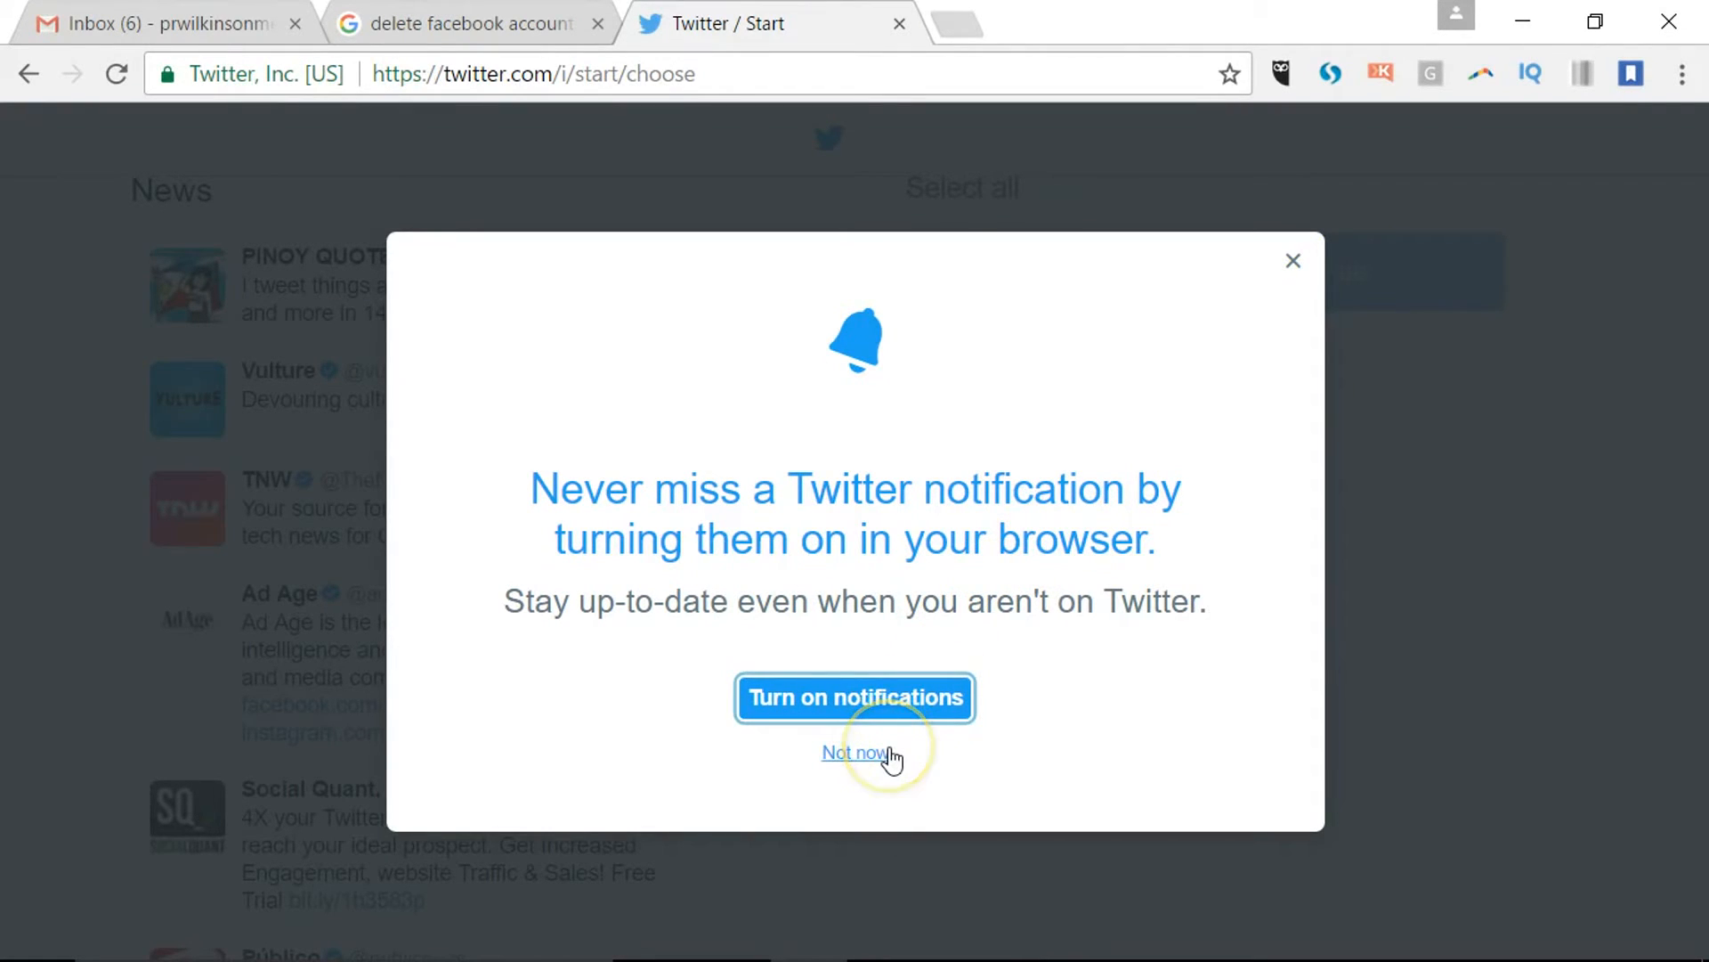
mouse_move(862, 751)
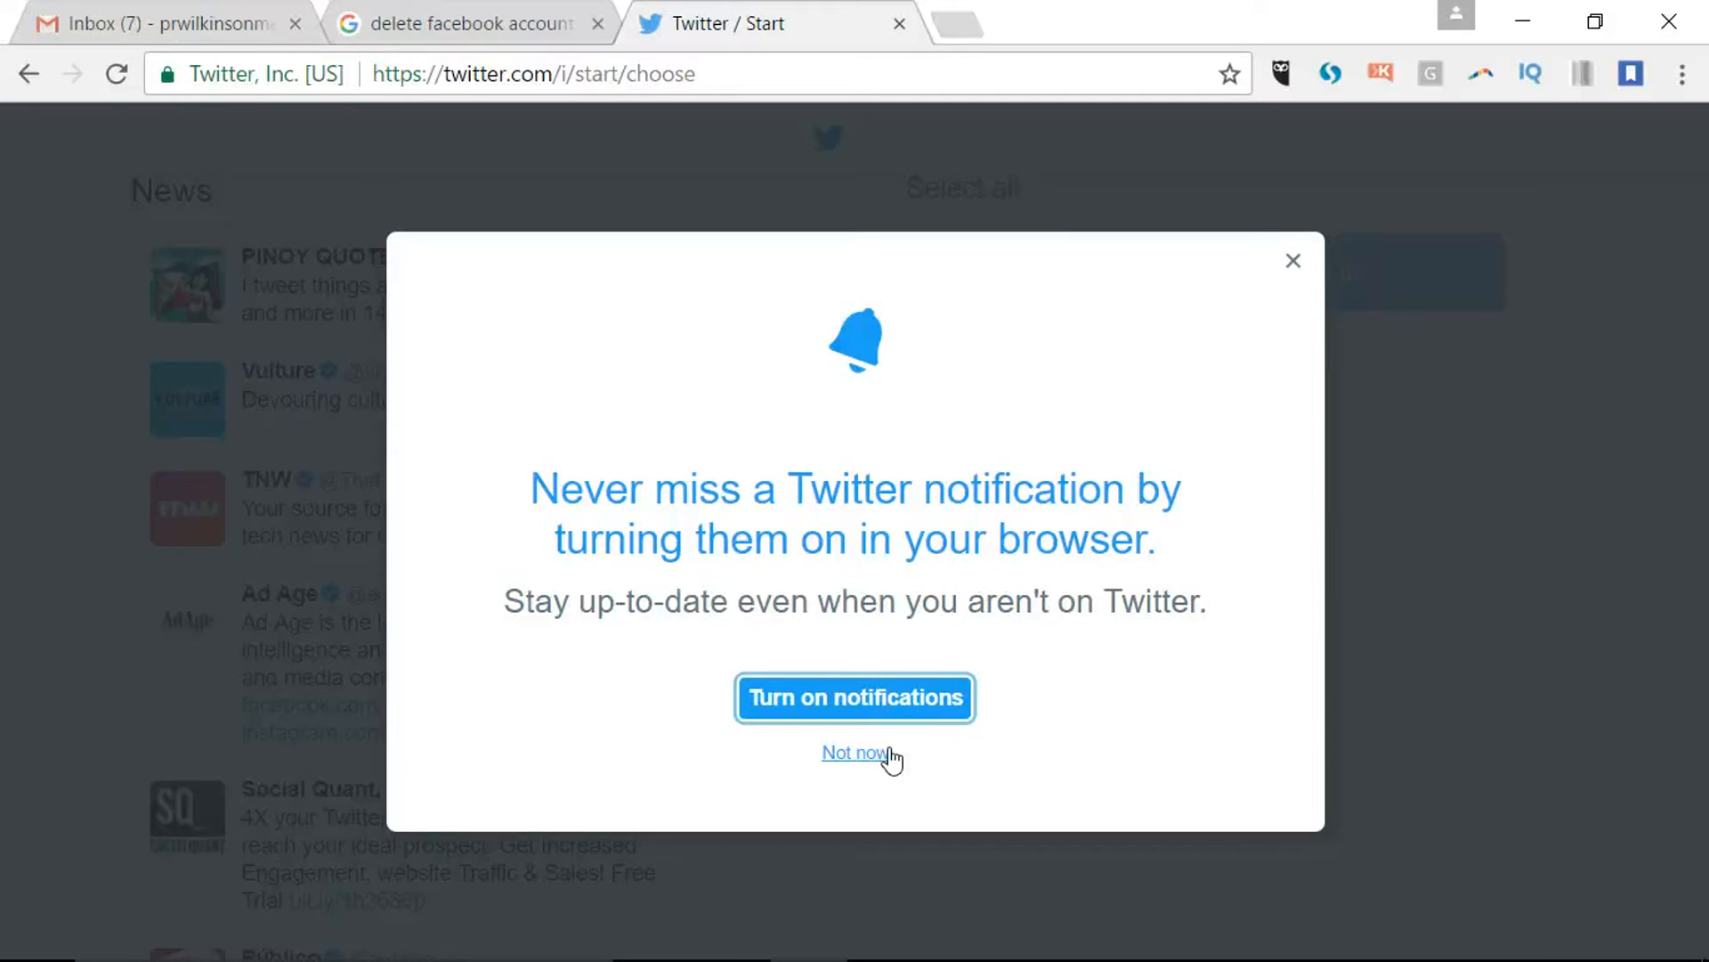
left_click(856, 752)
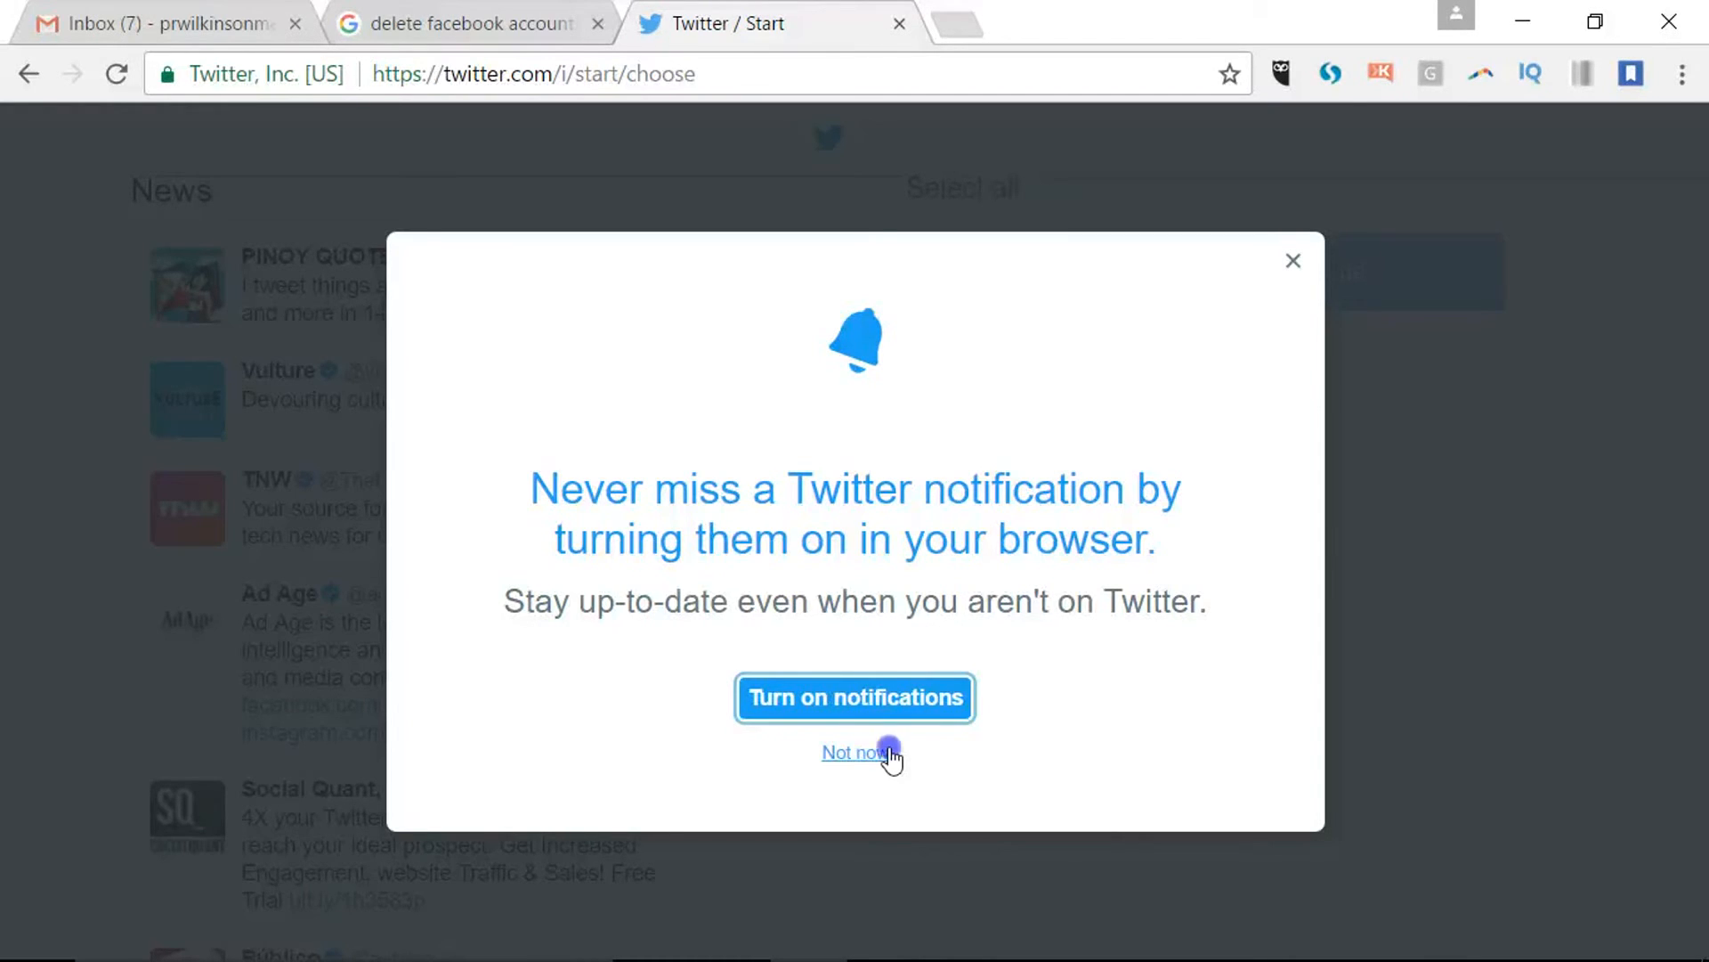
left_click(855, 752)
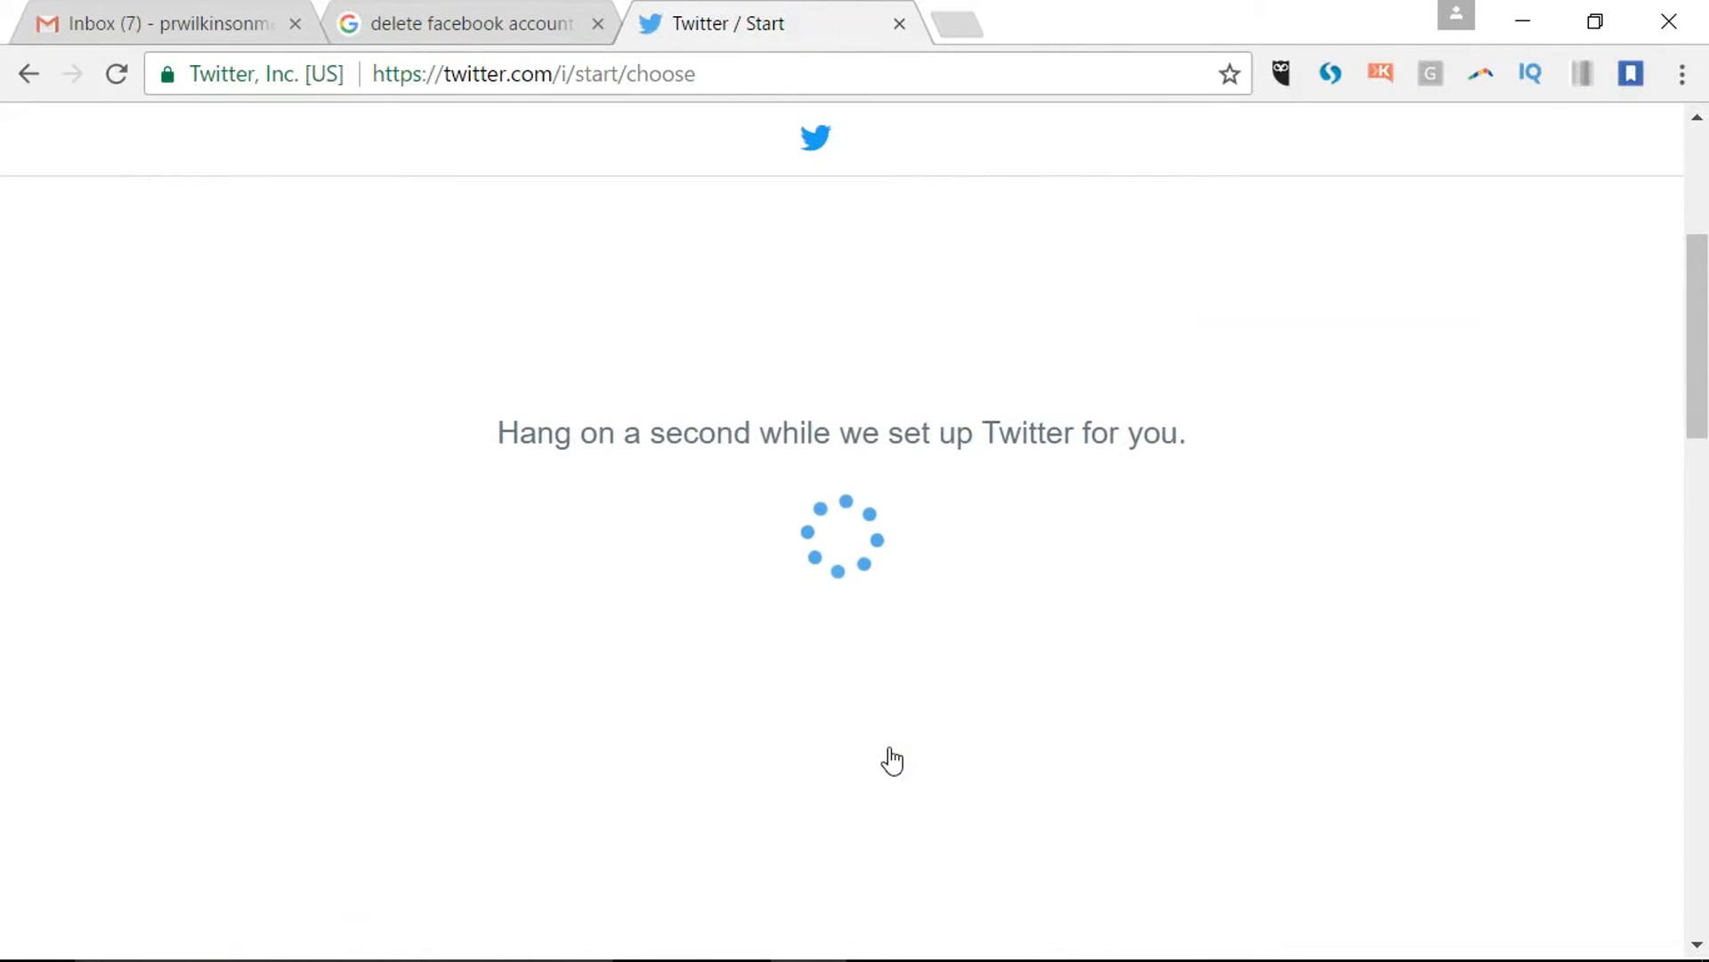